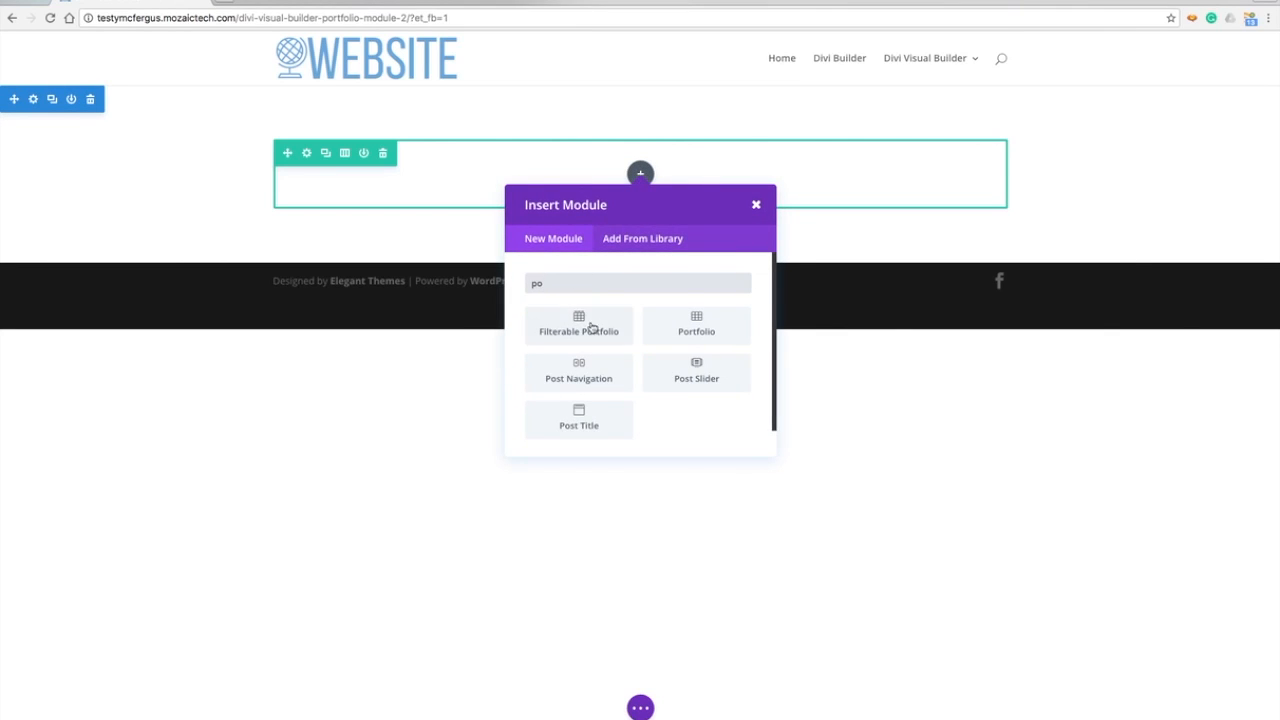
Insert a Portfolio module into the empty section, opening Portfolio Settings.
{"action": "left_click", "coordinate": [696, 324]}
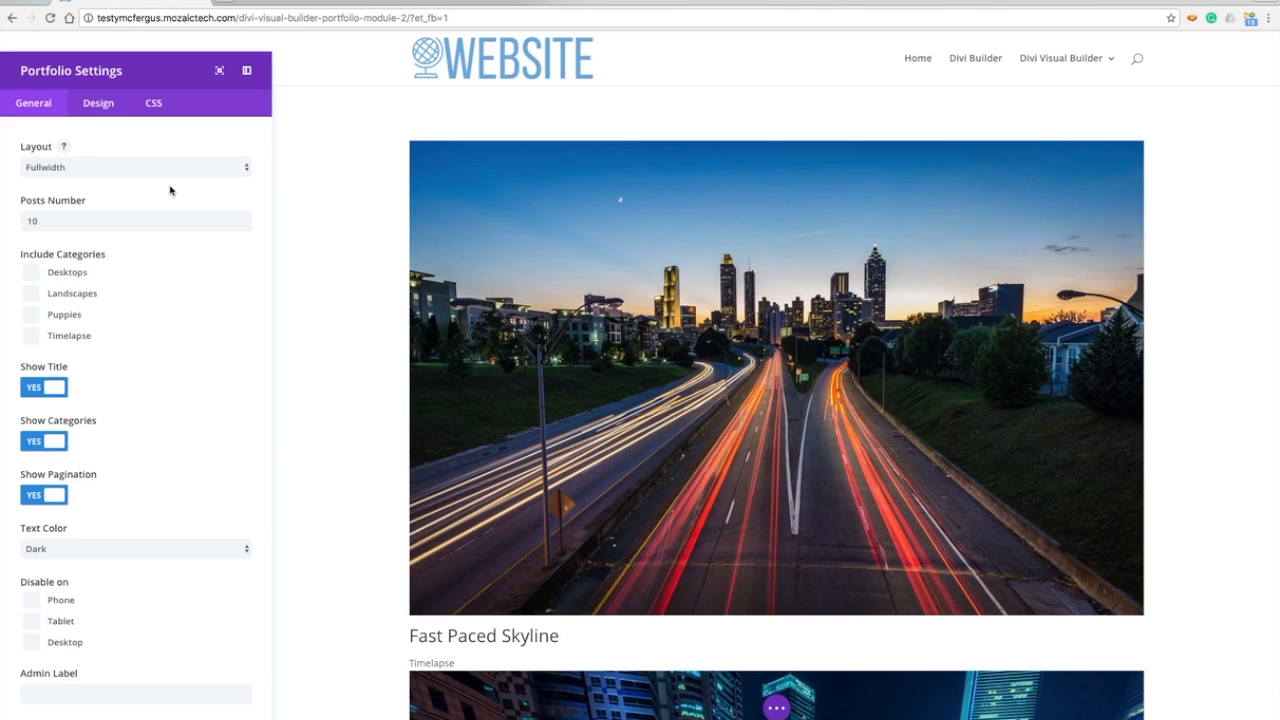
Set the portfolio Layout to Grid so projects show as thumbnails.
{"action": "left_click", "coordinate": [136, 168]}
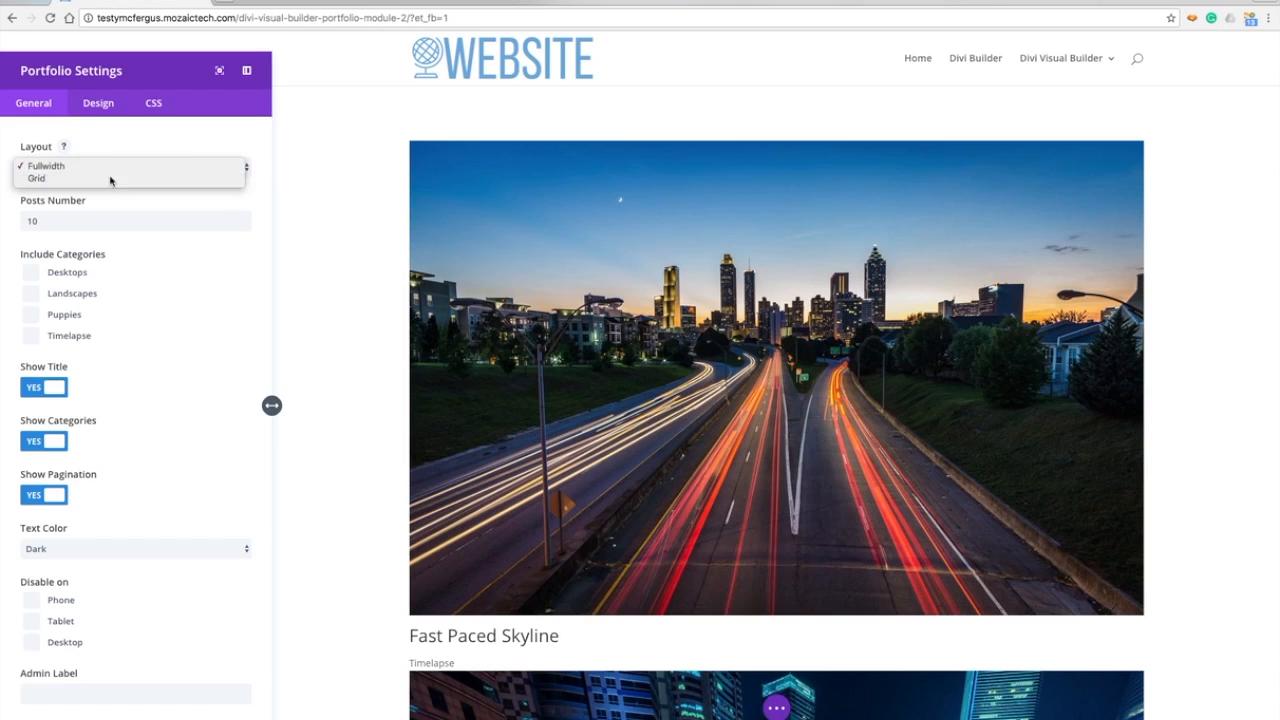
{"action": "left_click", "coordinate": [36, 176]}
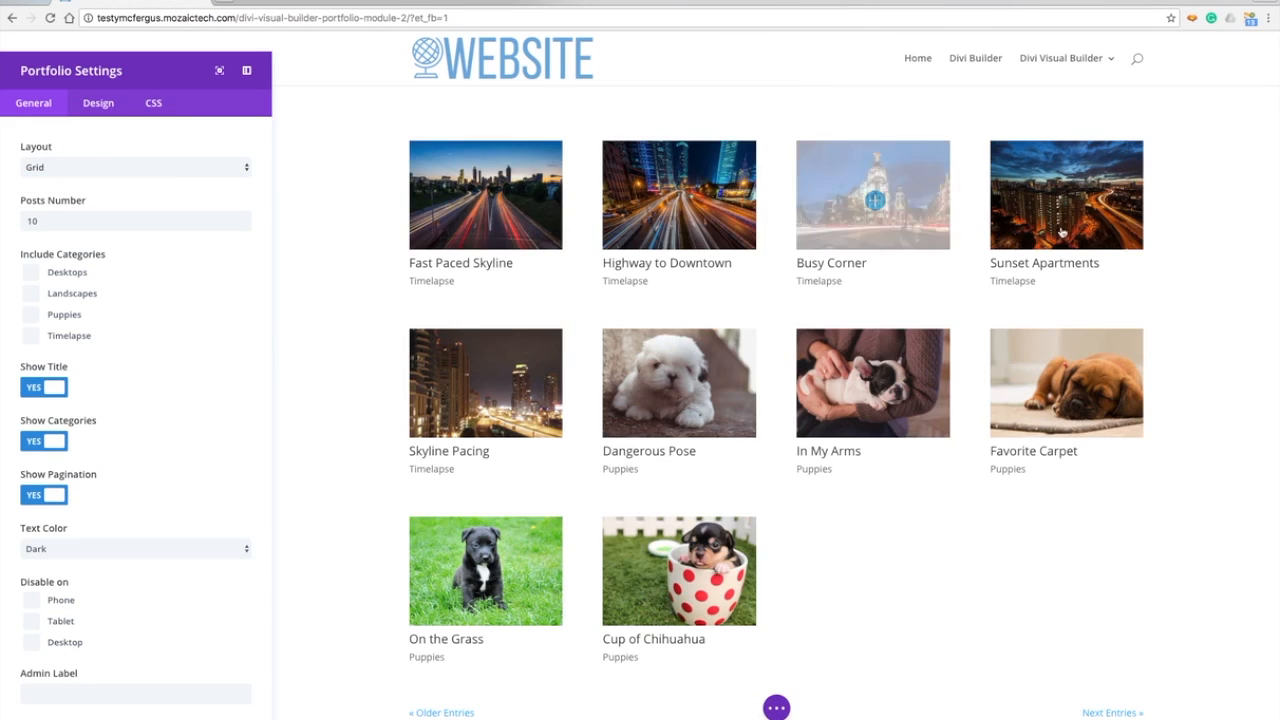
{"action": "mouse_move", "coordinate": [352, 216]}
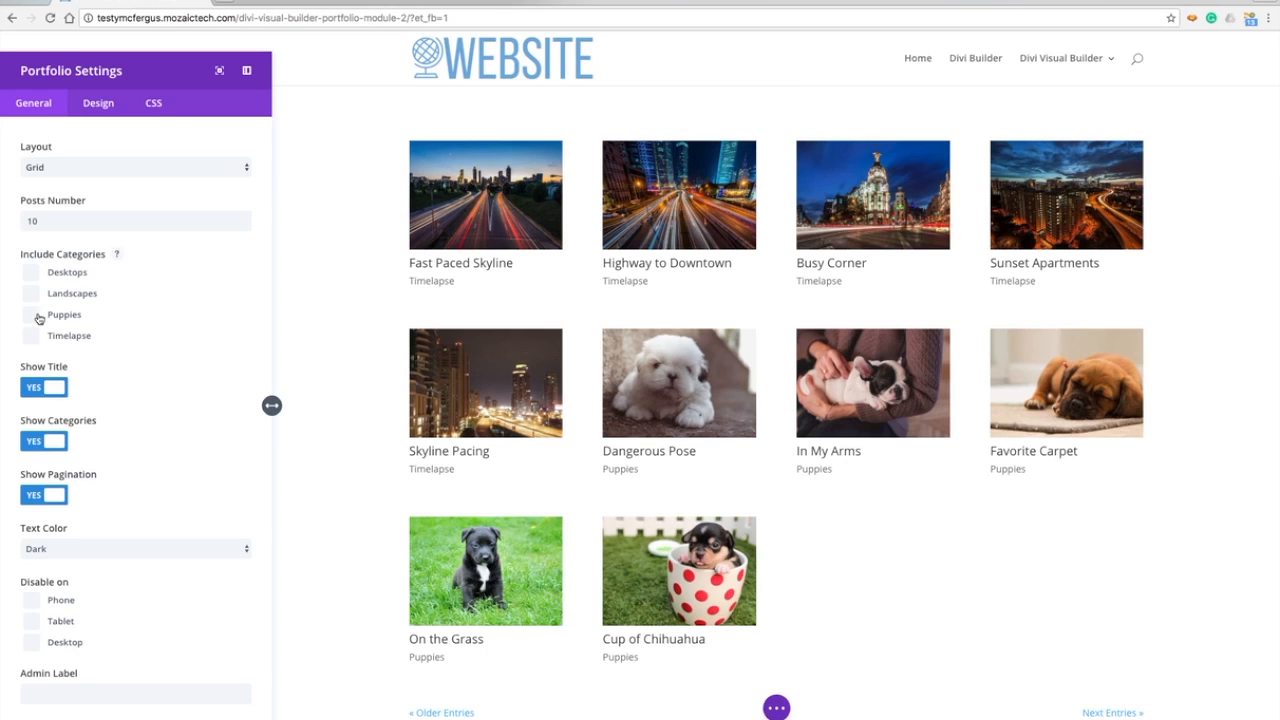
Include only the Puppies category and set Posts Number to 4.
{"action": "left_click", "coordinate": [32, 314]}
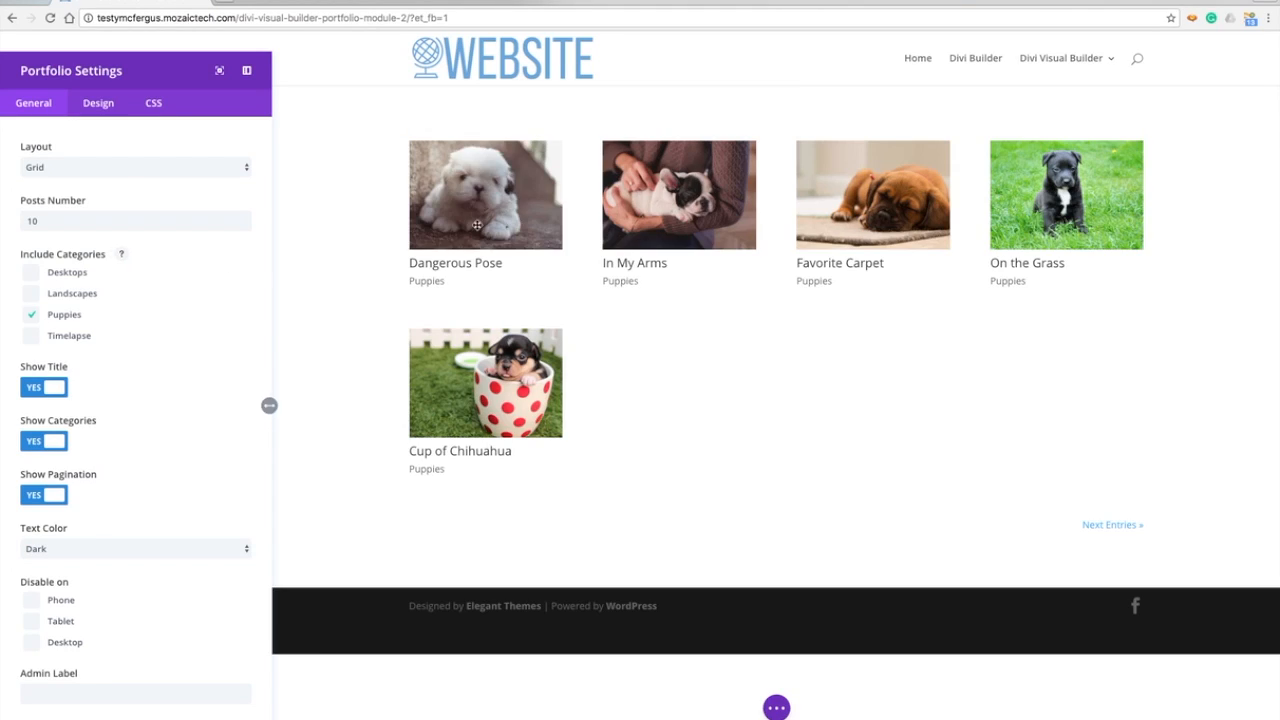
{"action": "mouse_move", "coordinate": [744, 480]}
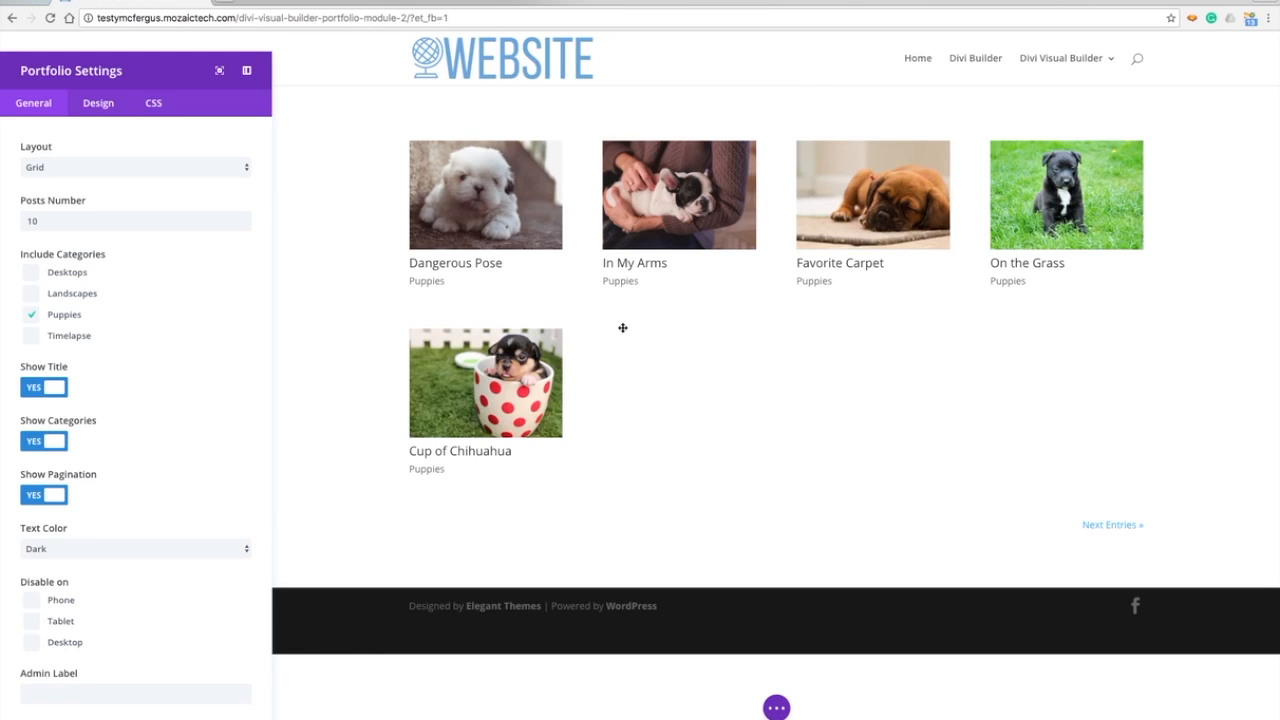
{"action": "left_click", "coordinate": [136, 220]}
{"action": "type", "text": "4"}
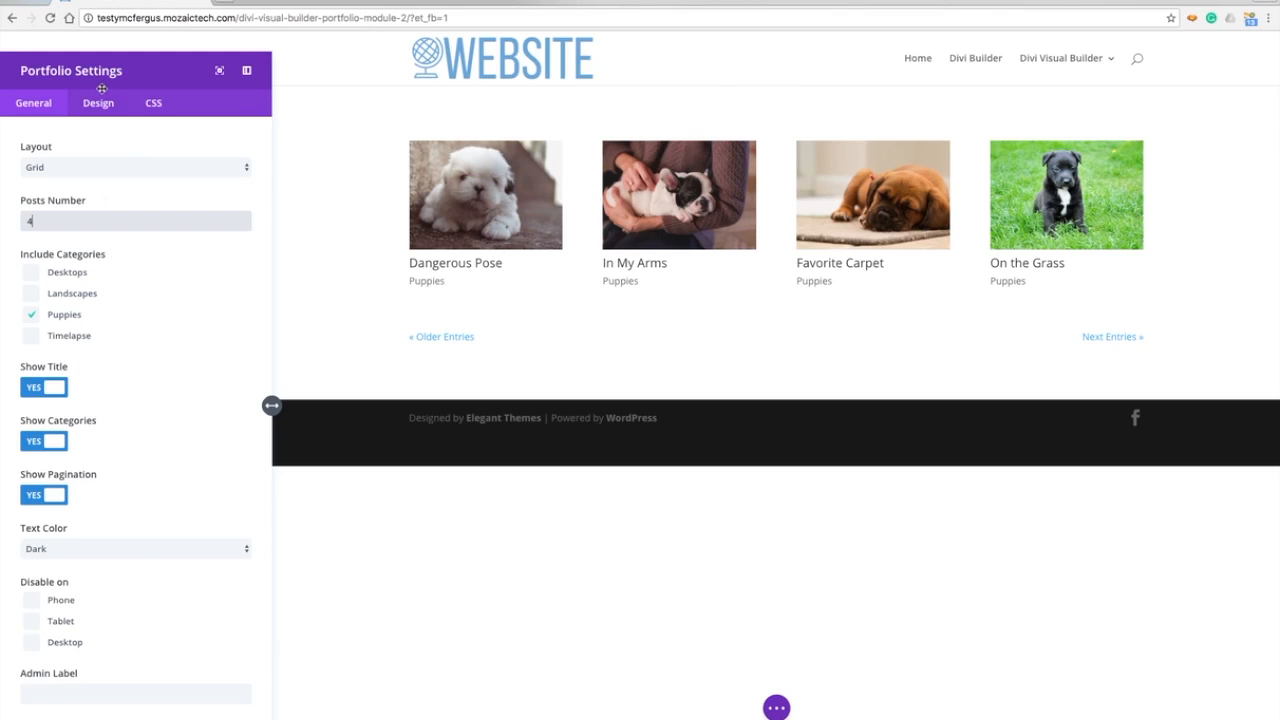
In Design, make the zoom icon purple and the hover overlay a mostly transparent purple.
{"action": "left_click", "coordinate": [98, 104]}
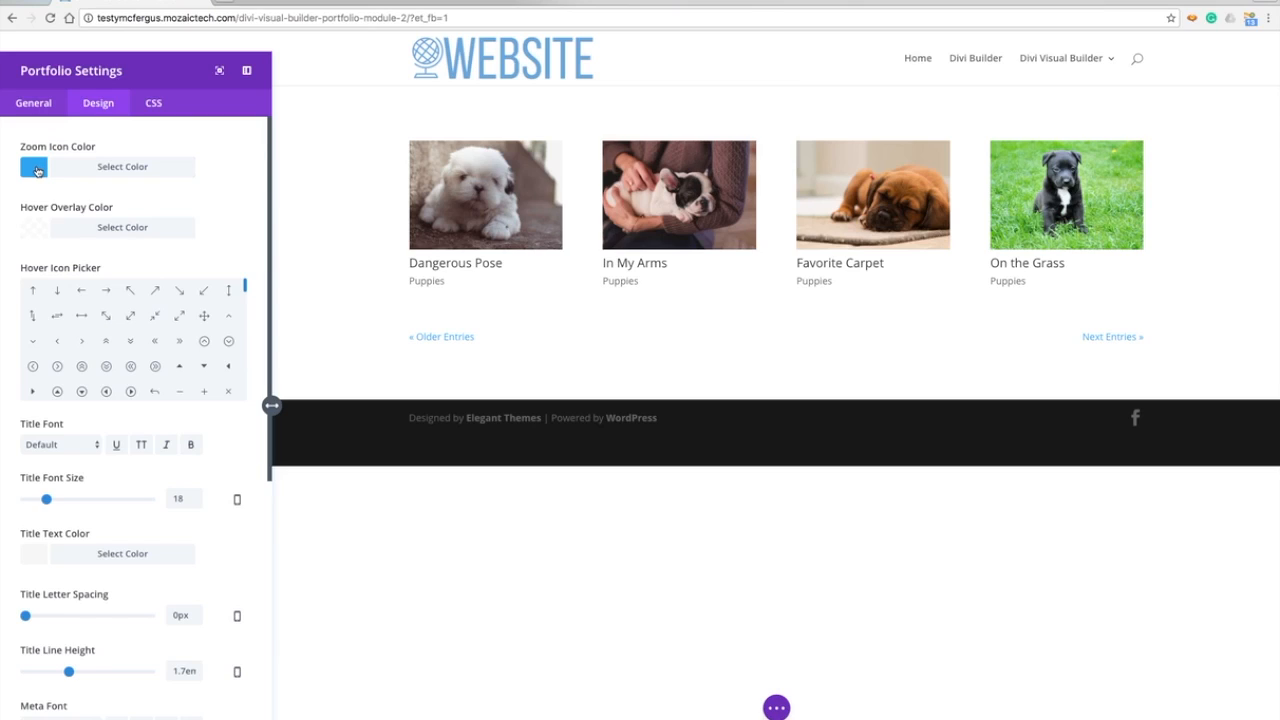
{"action": "mouse_move", "coordinate": [198, 164]}
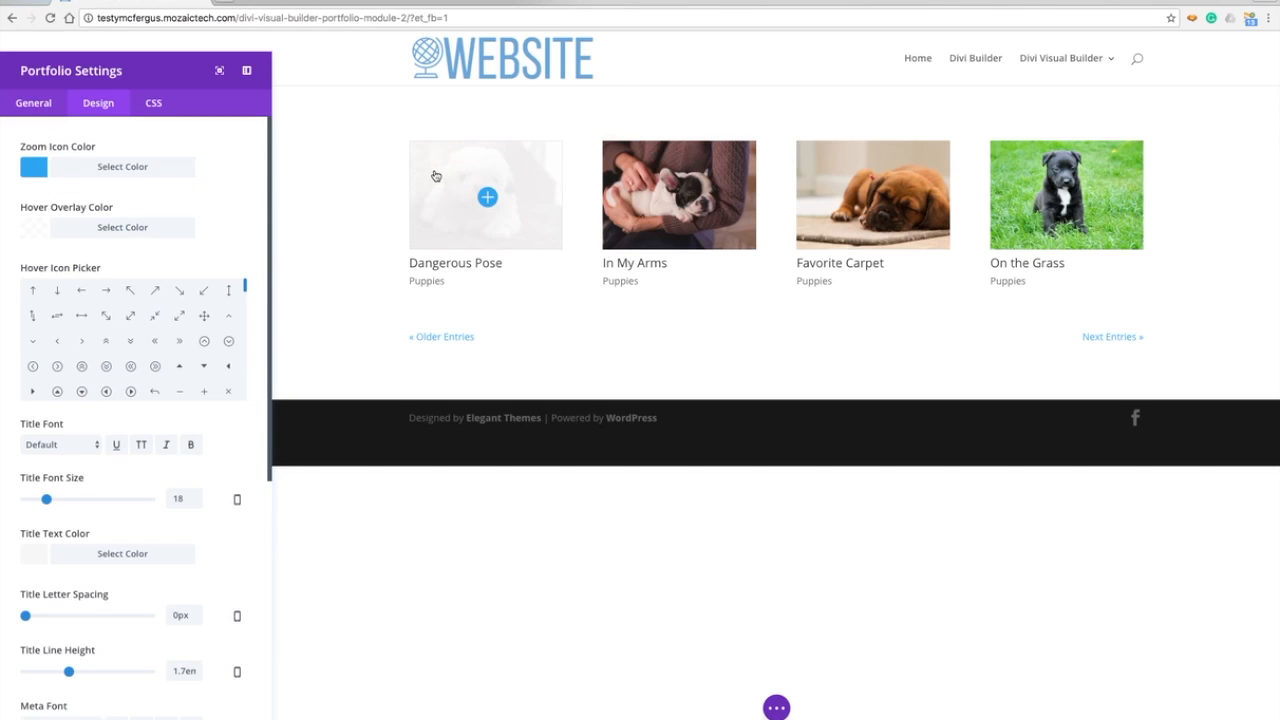
{"action": "mouse_move", "coordinate": [540, 160]}
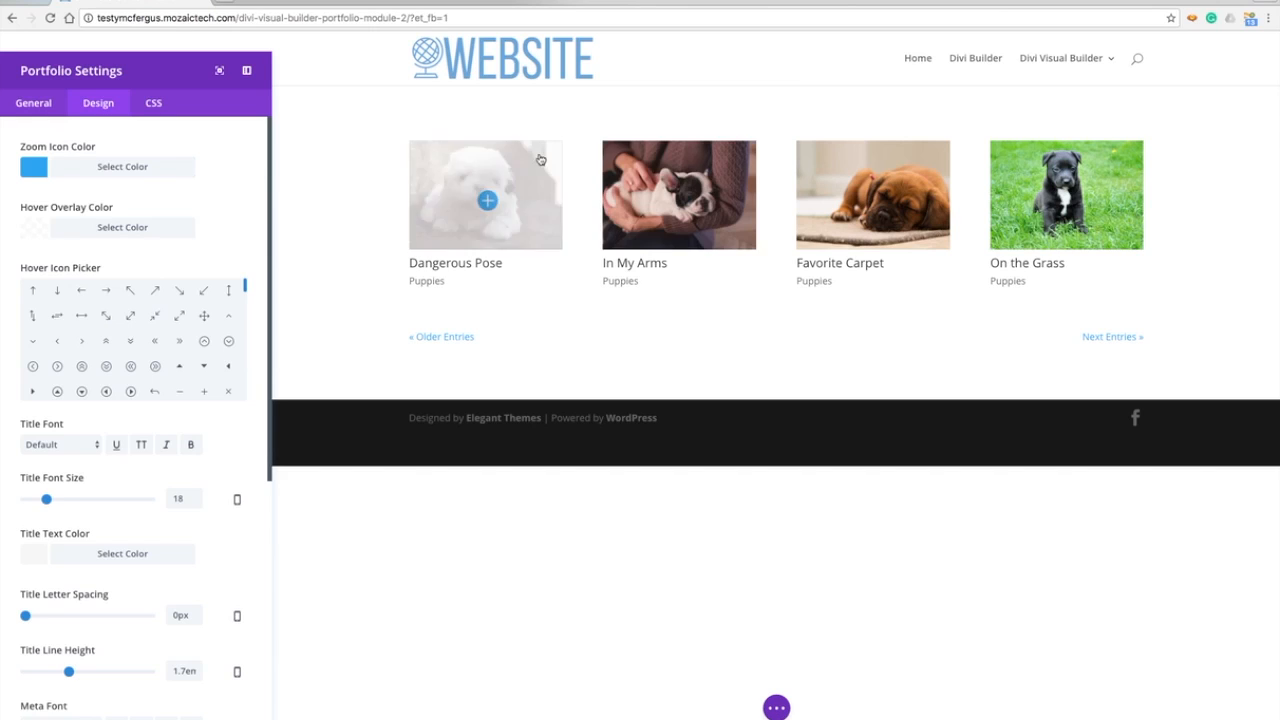
{"action": "left_click", "coordinate": [32, 166]}
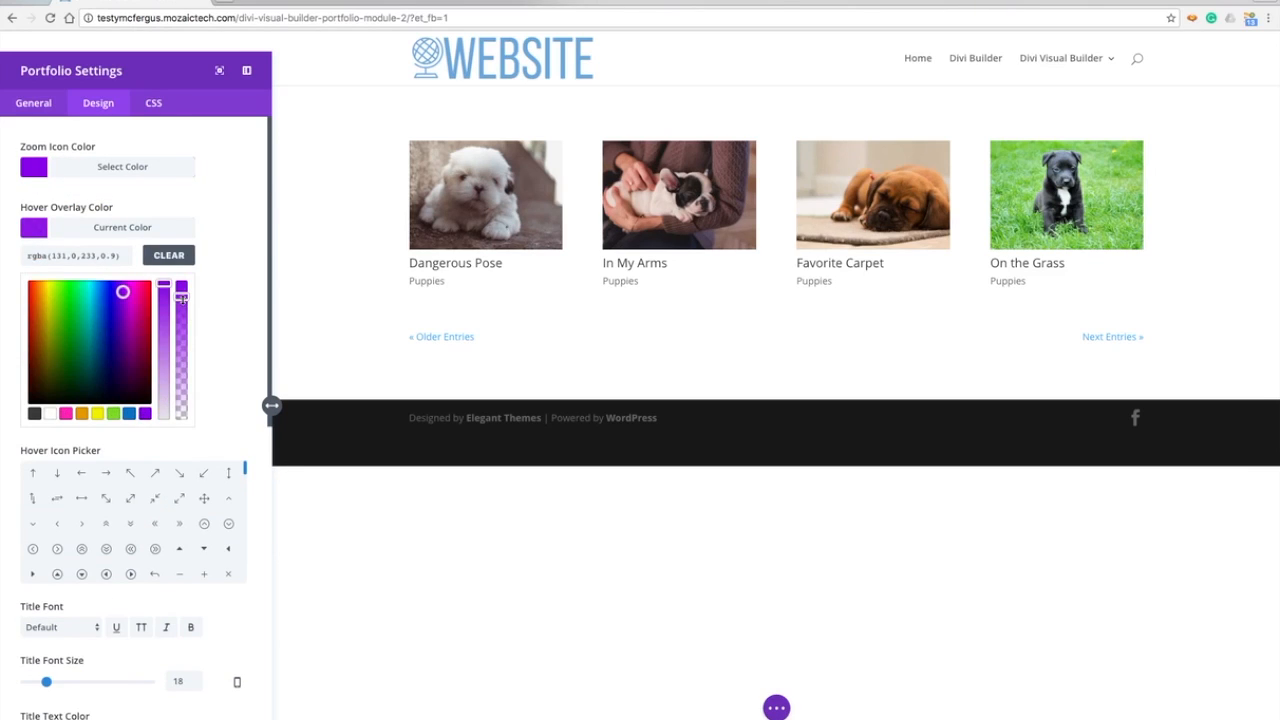
{"action": "left_click_drag", "start_coordinate": [180, 296], "coordinate": [180, 410]}
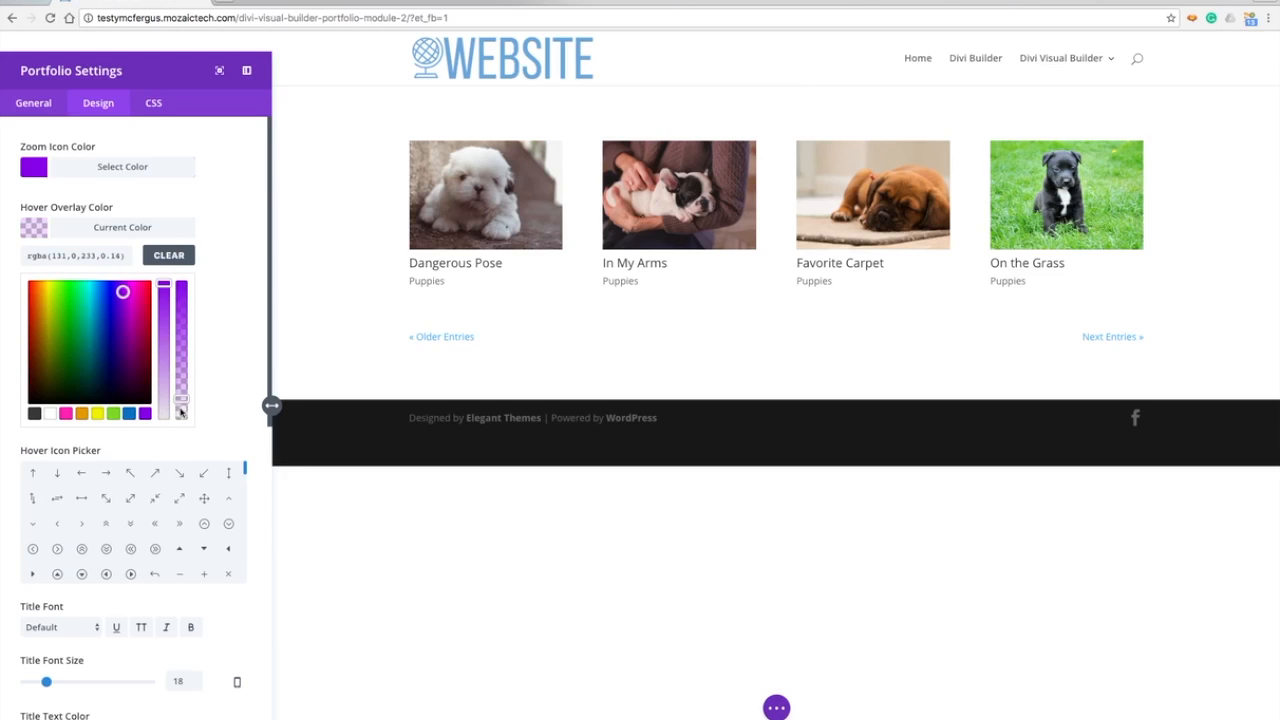
{"action": "mouse_move", "coordinate": [420, 198]}
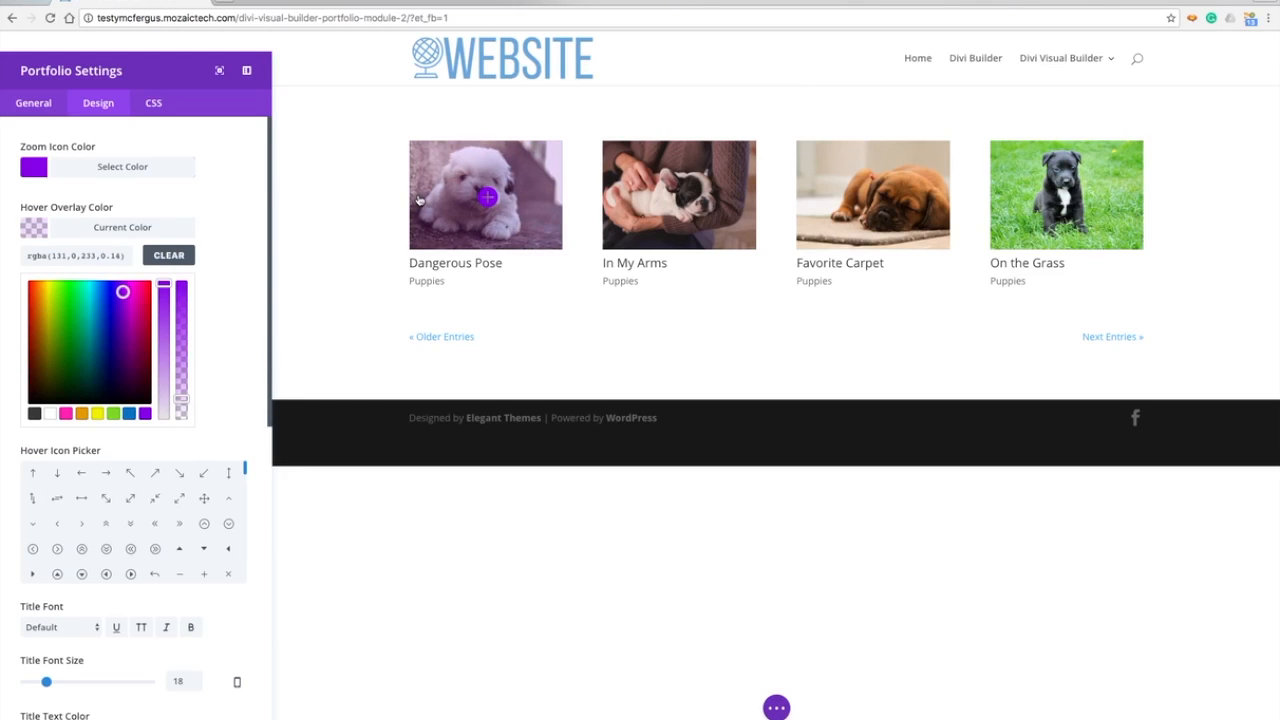
{"action": "mouse_move", "coordinate": [1066, 194]}
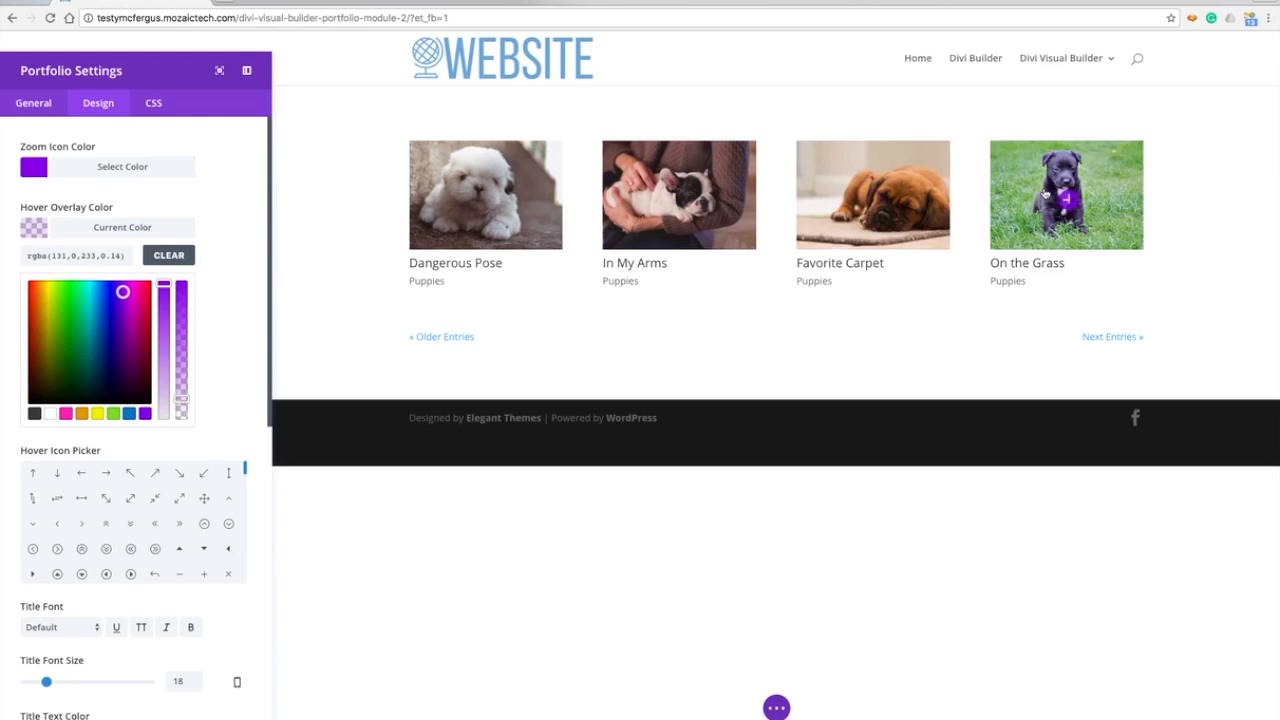
Make the portfolio titles purple and raise the Meta Font Size to 18px.
{"action": "scroll", "scroll_direction": "down", "scroll_amount": 3}
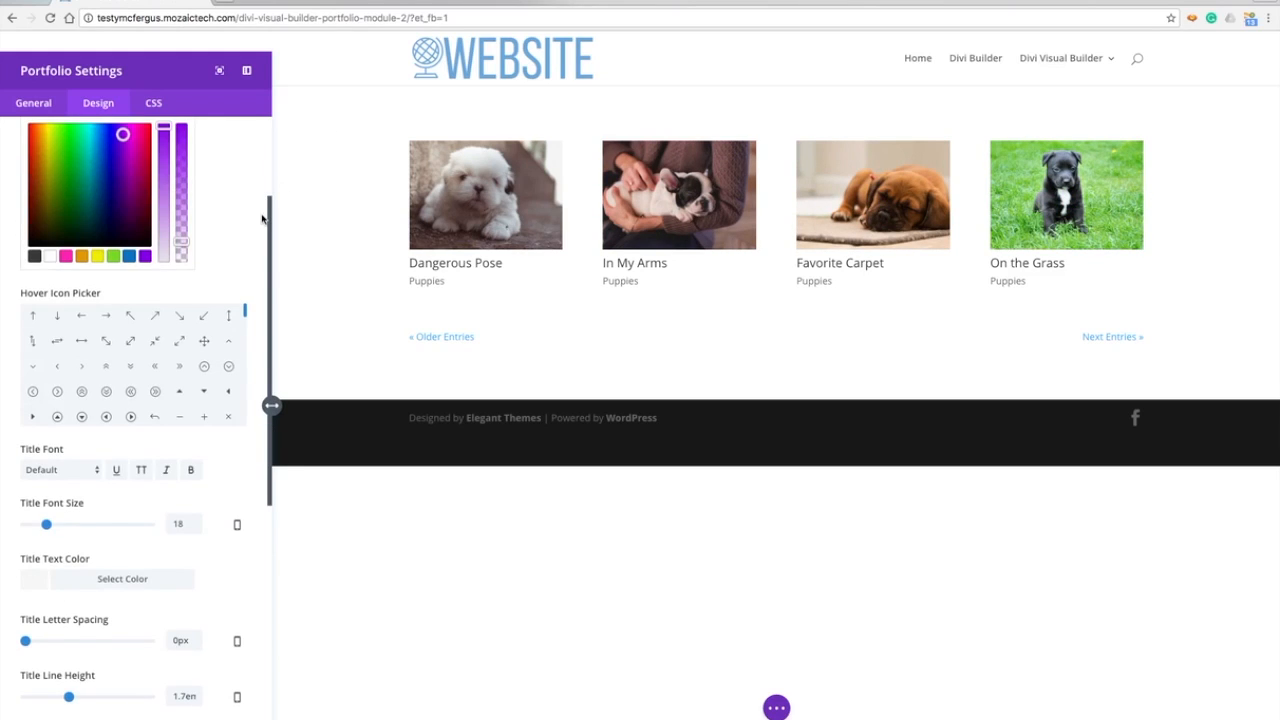
{"action": "mouse_move", "coordinate": [252, 280]}
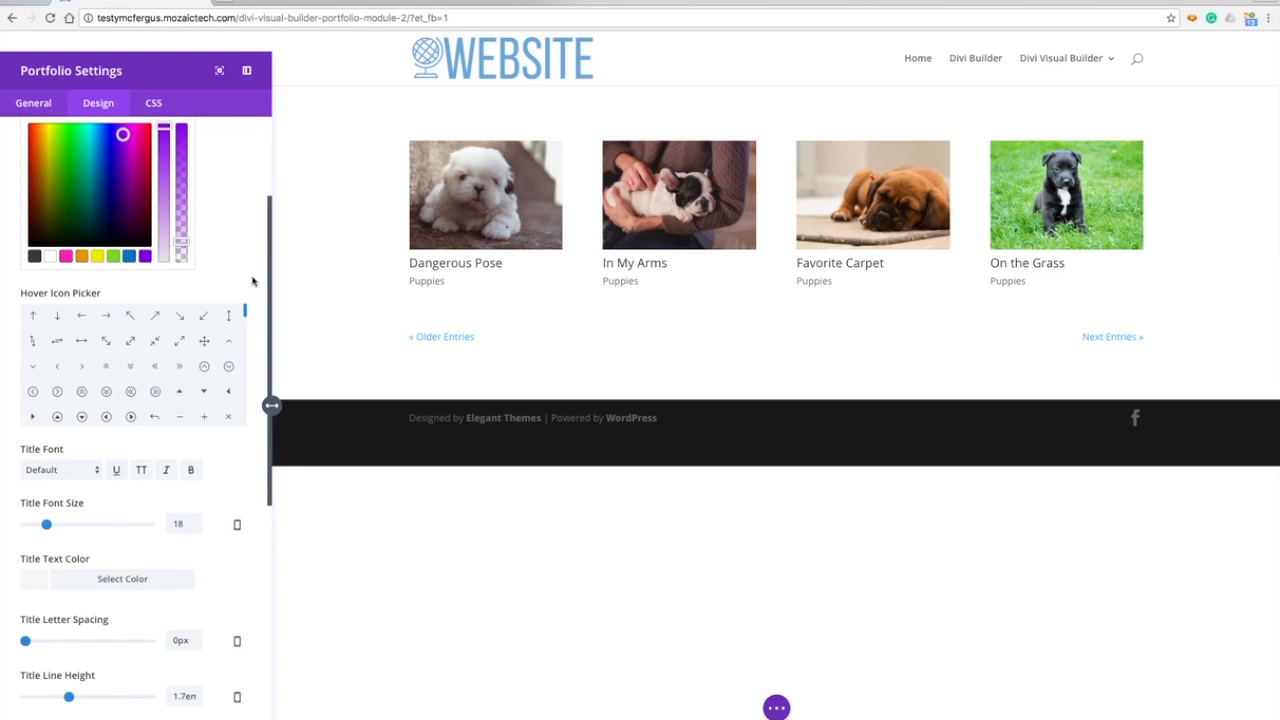
{"action": "scroll", "scroll_direction": "down", "scroll_amount": 3}
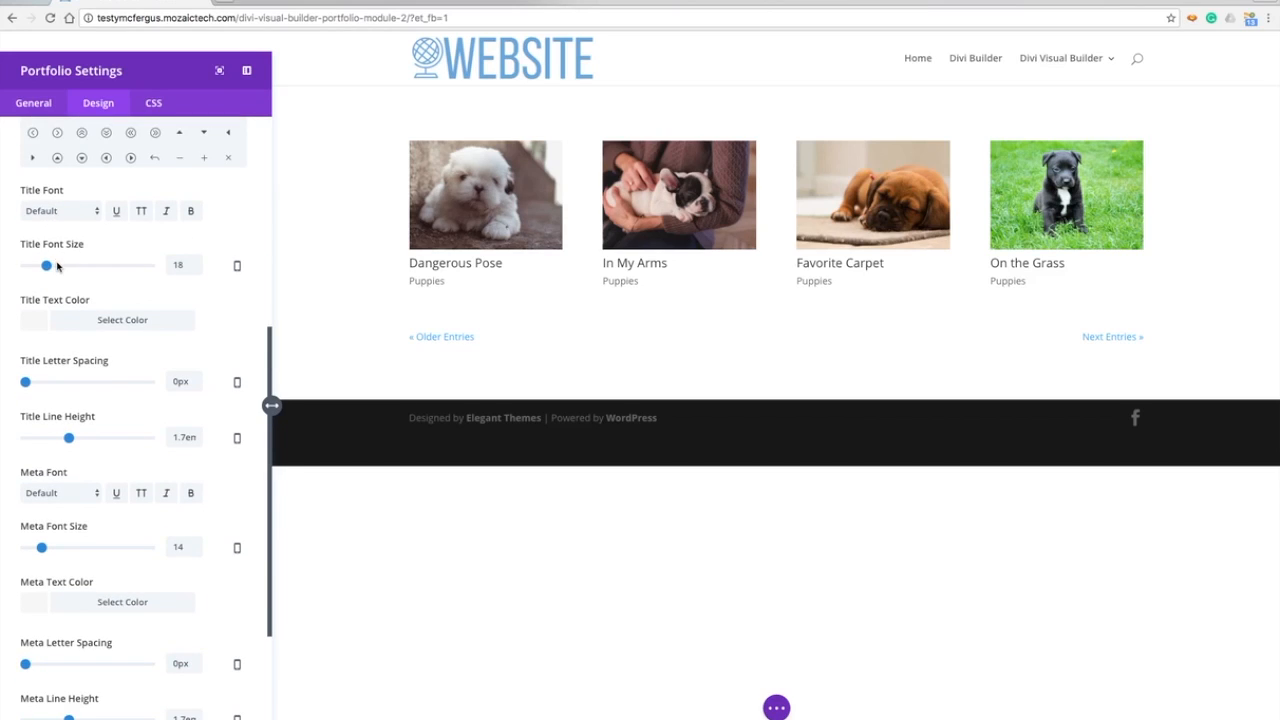
{"action": "left_click", "coordinate": [122, 320]}
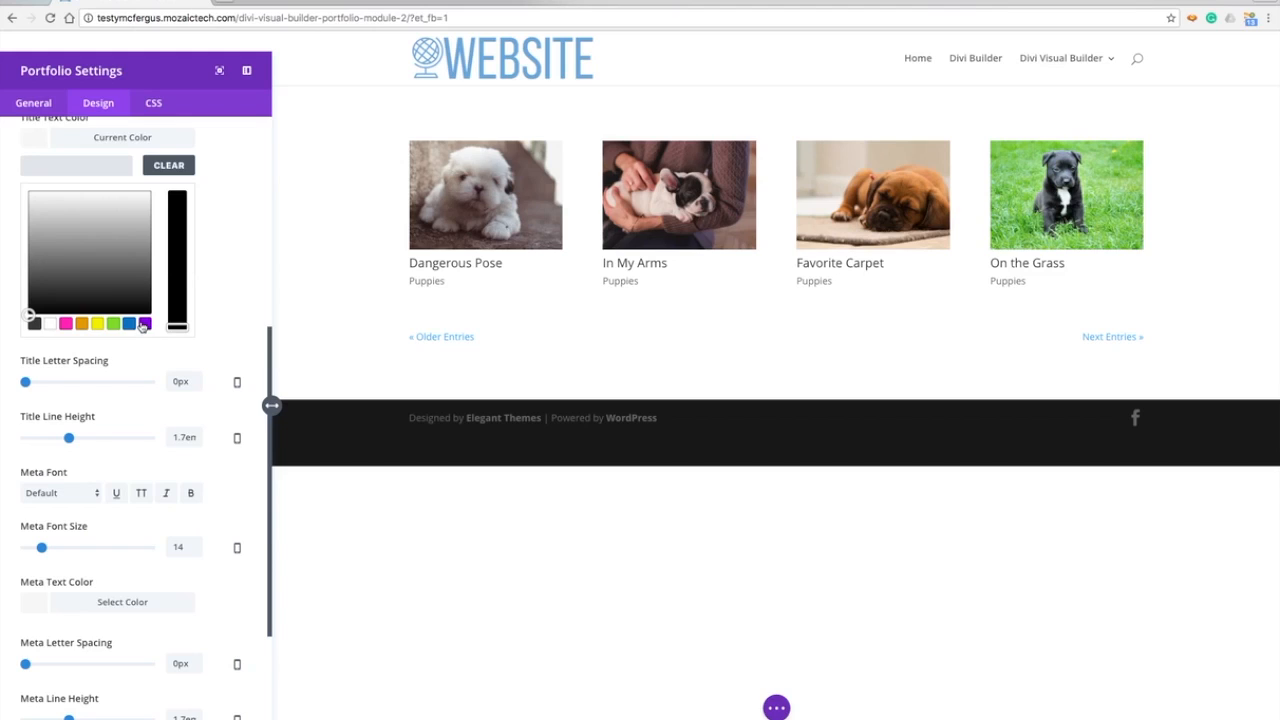
{"action": "left_click", "coordinate": [142, 328]}
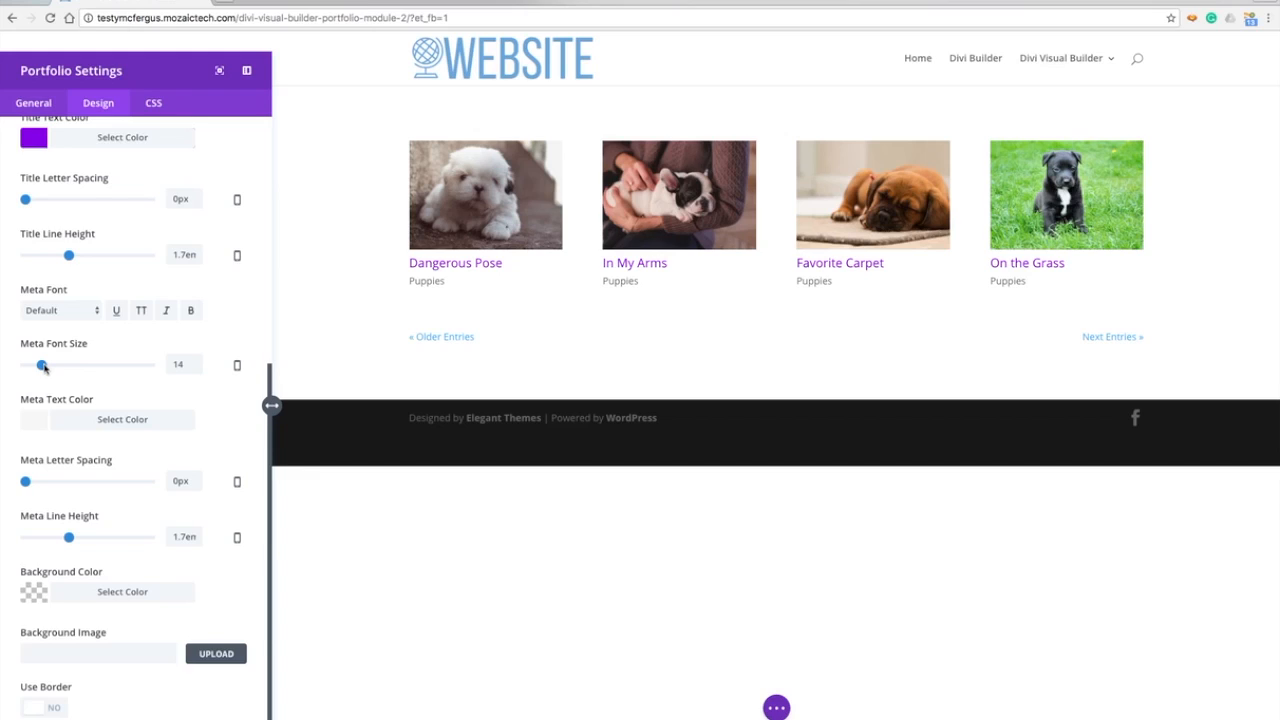
{"action": "left_click_drag", "start_coordinate": [42, 364], "coordinate": [48, 364]}
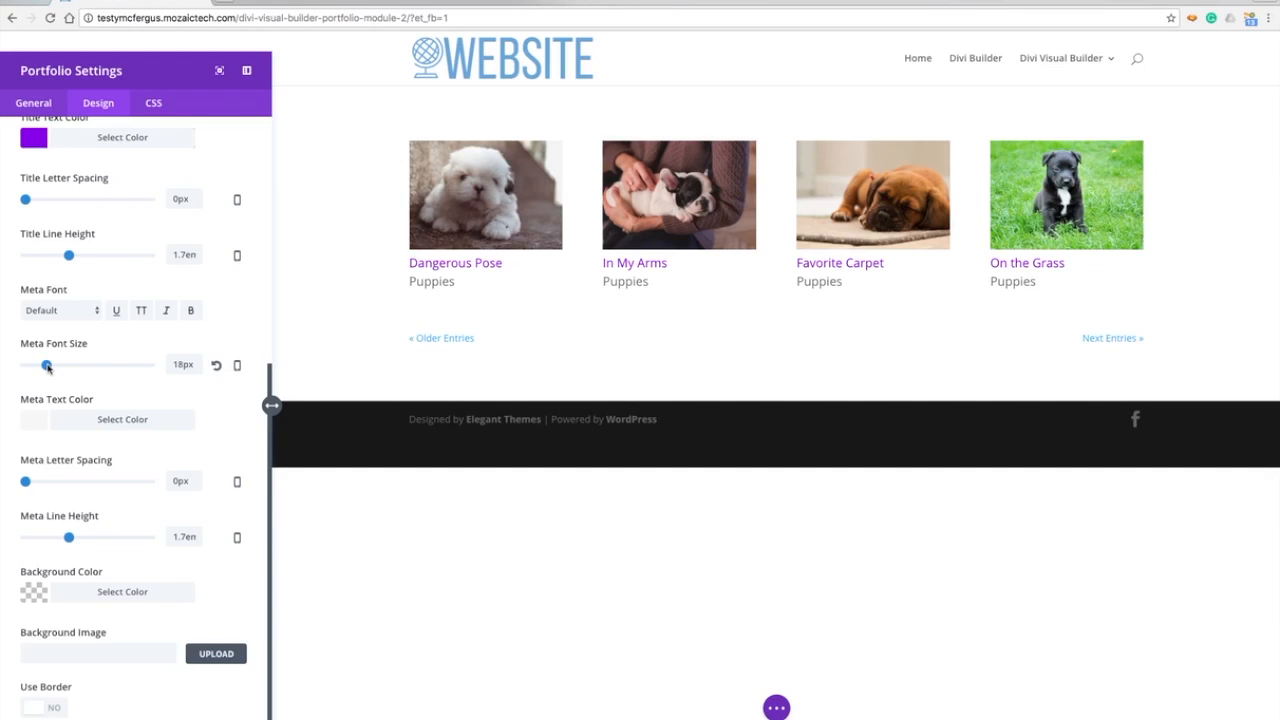
{"action": "mouse_move", "coordinate": [216, 324]}
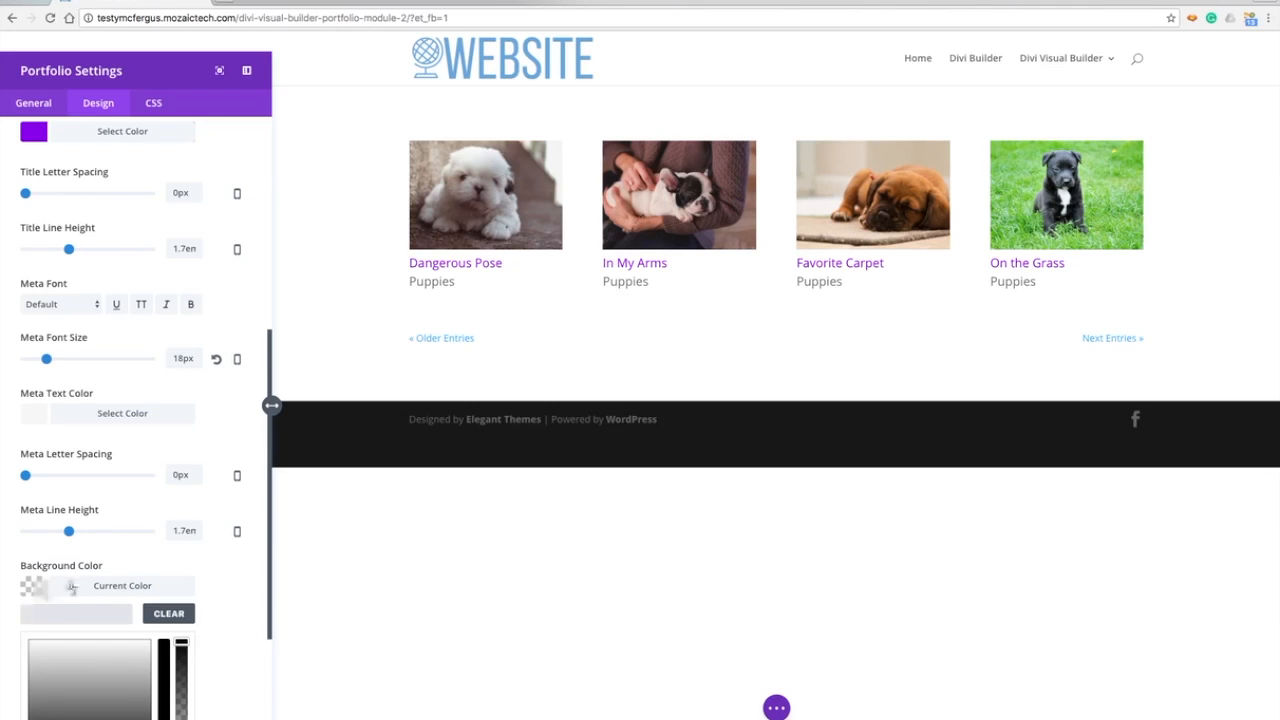
Choose a light blue as the Background Color of the portfolio items.
{"action": "scroll", "scroll_direction": "down", "scroll_amount": 3}
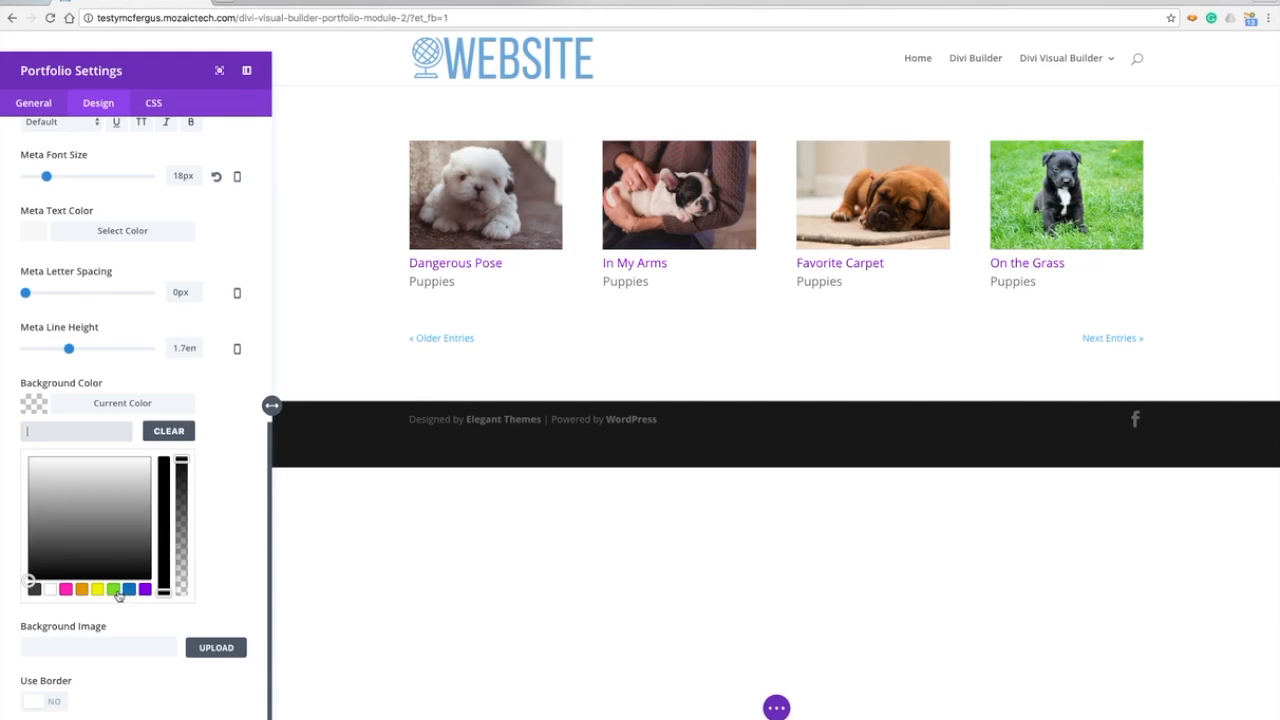
{"action": "left_click", "coordinate": [128, 588]}
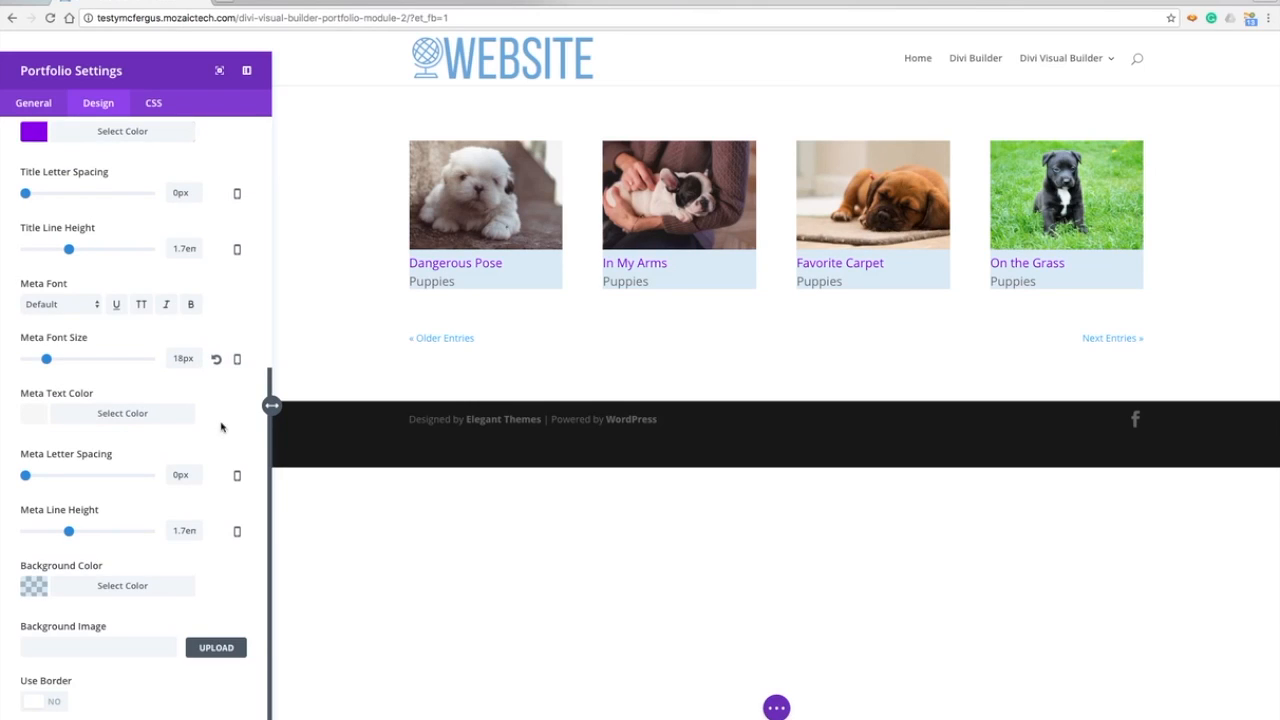
{"action": "mouse_move", "coordinate": [506, 284]}
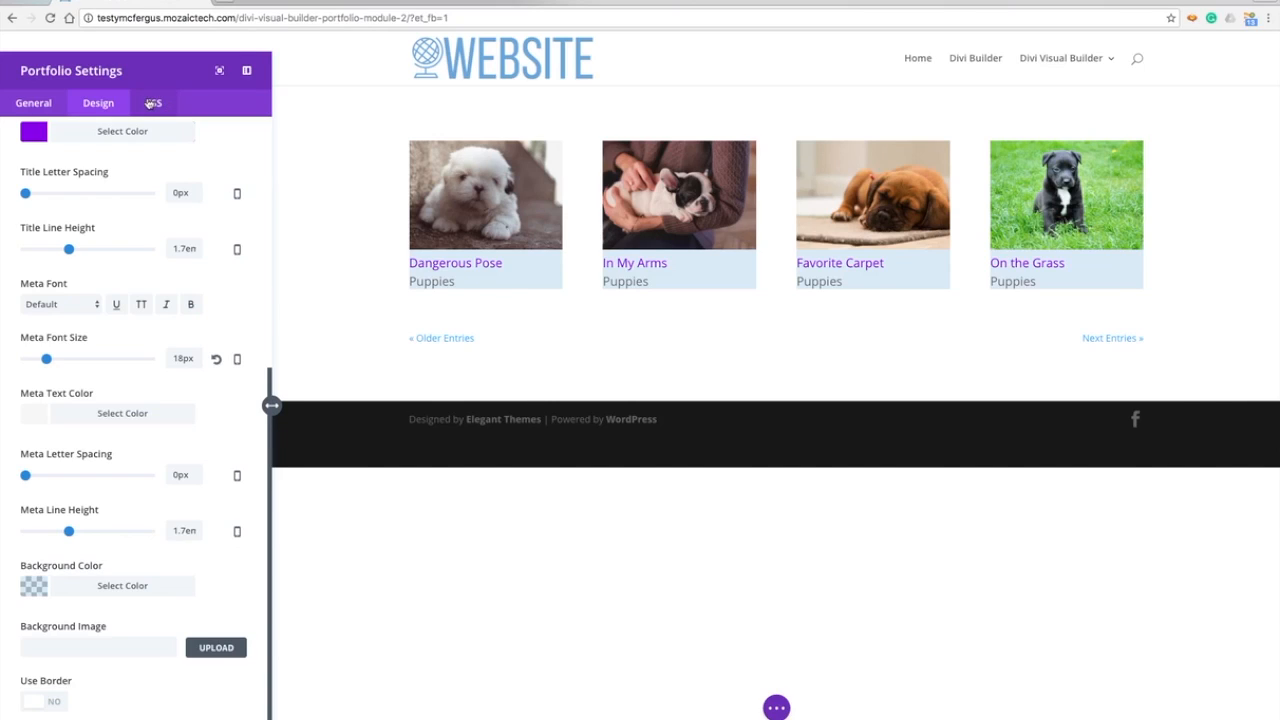
Back in Design, switch Use Border to Yes for the portfolio items.
{"action": "left_click", "coordinate": [152, 102]}
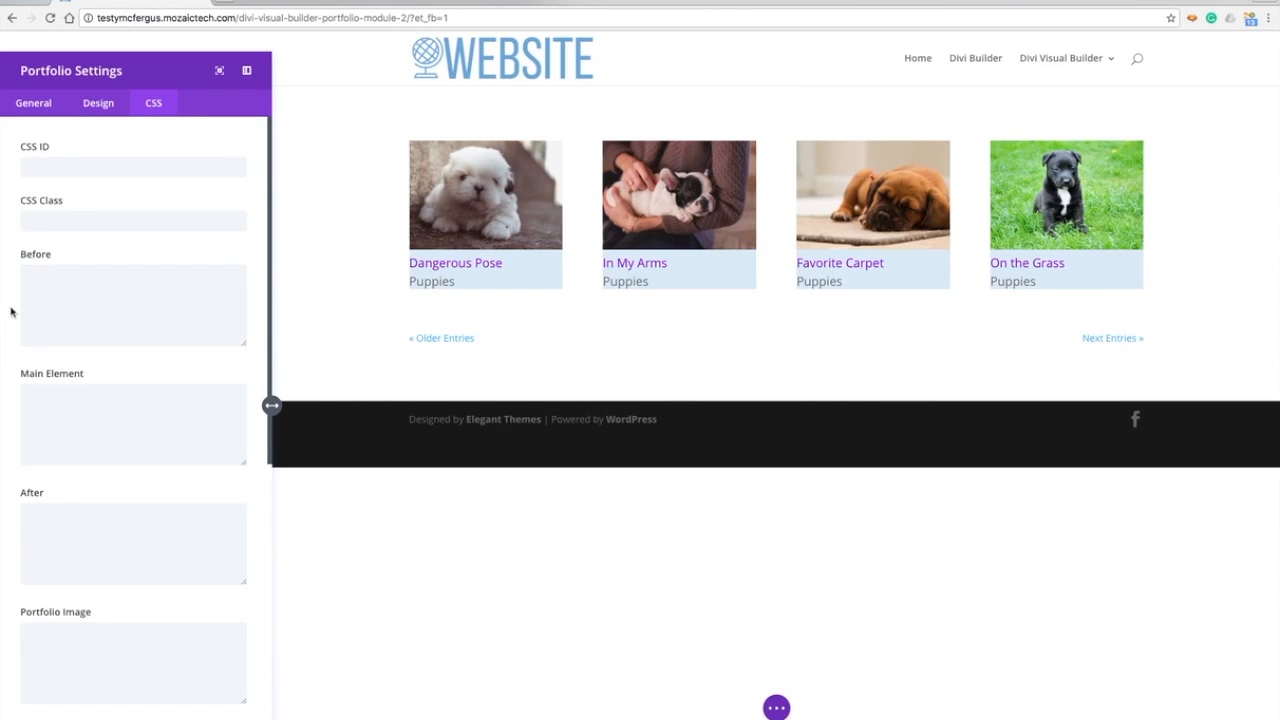
{"action": "scroll", "scroll_direction": "down", "scroll_amount": 3}
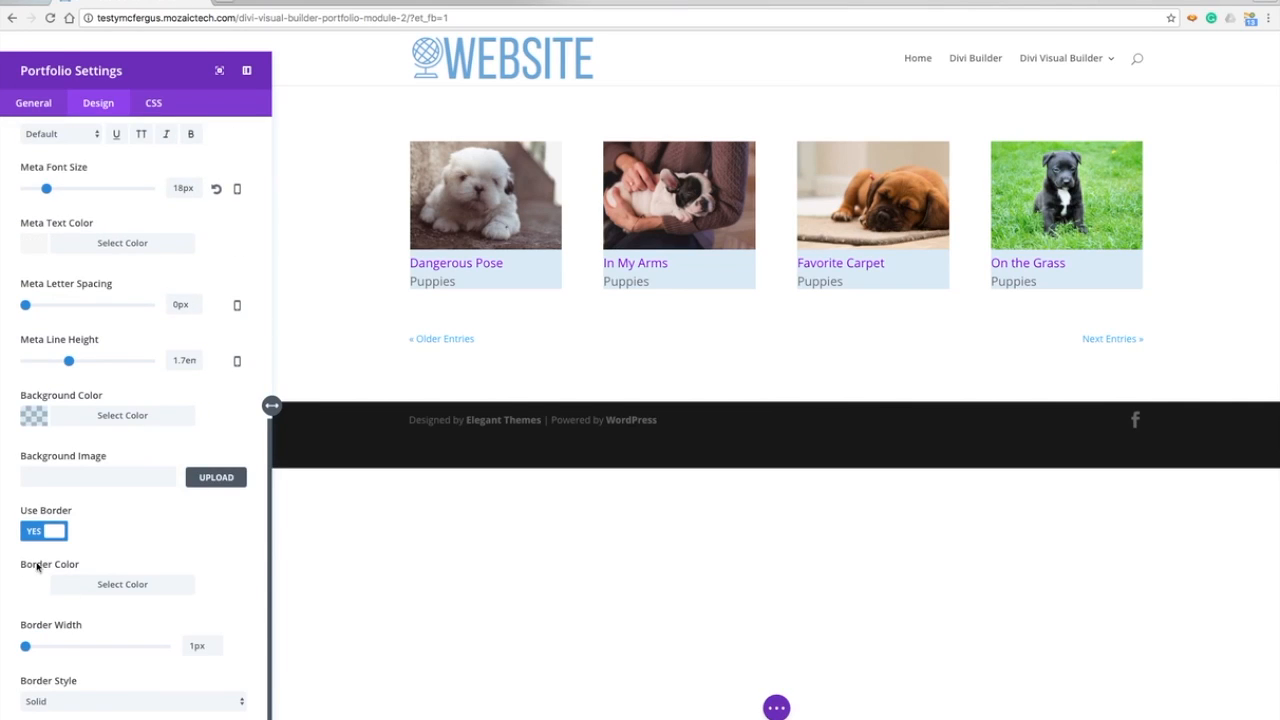
Set the Border Color to purple so each item gets a thin purple outline.
{"action": "left_click", "coordinate": [122, 584]}
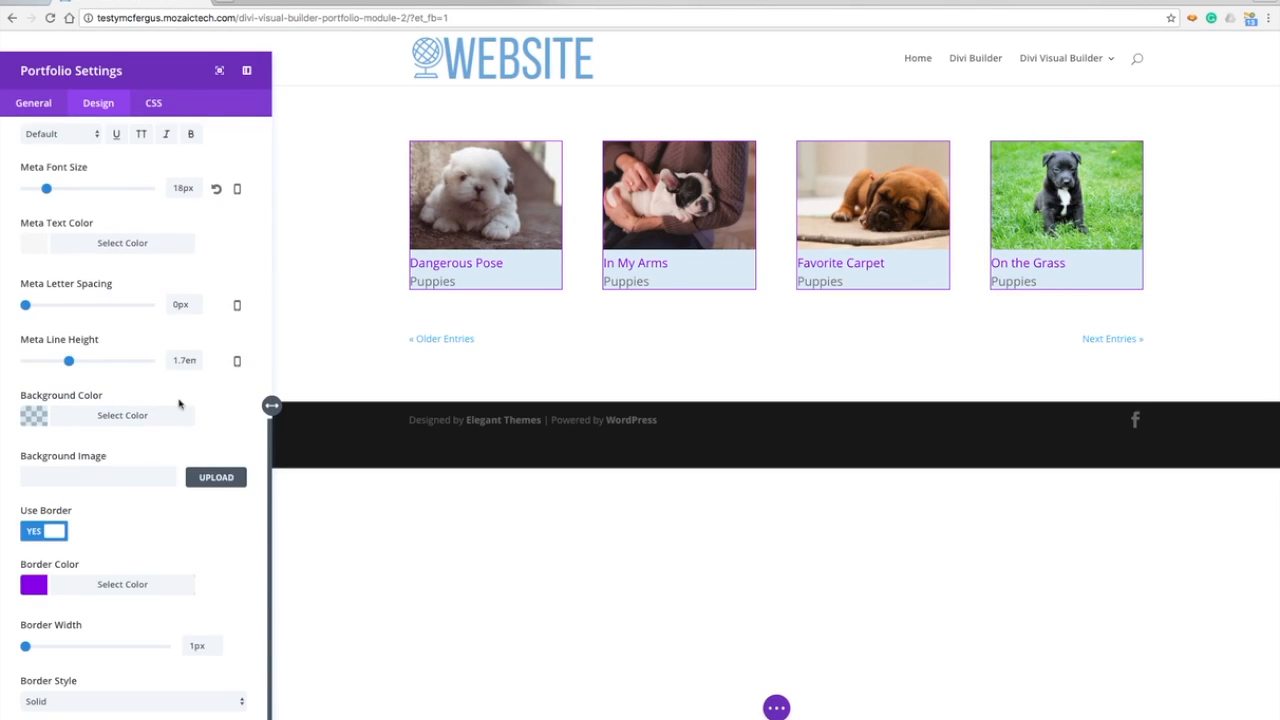
{"action": "left_click", "coordinate": [152, 104]}
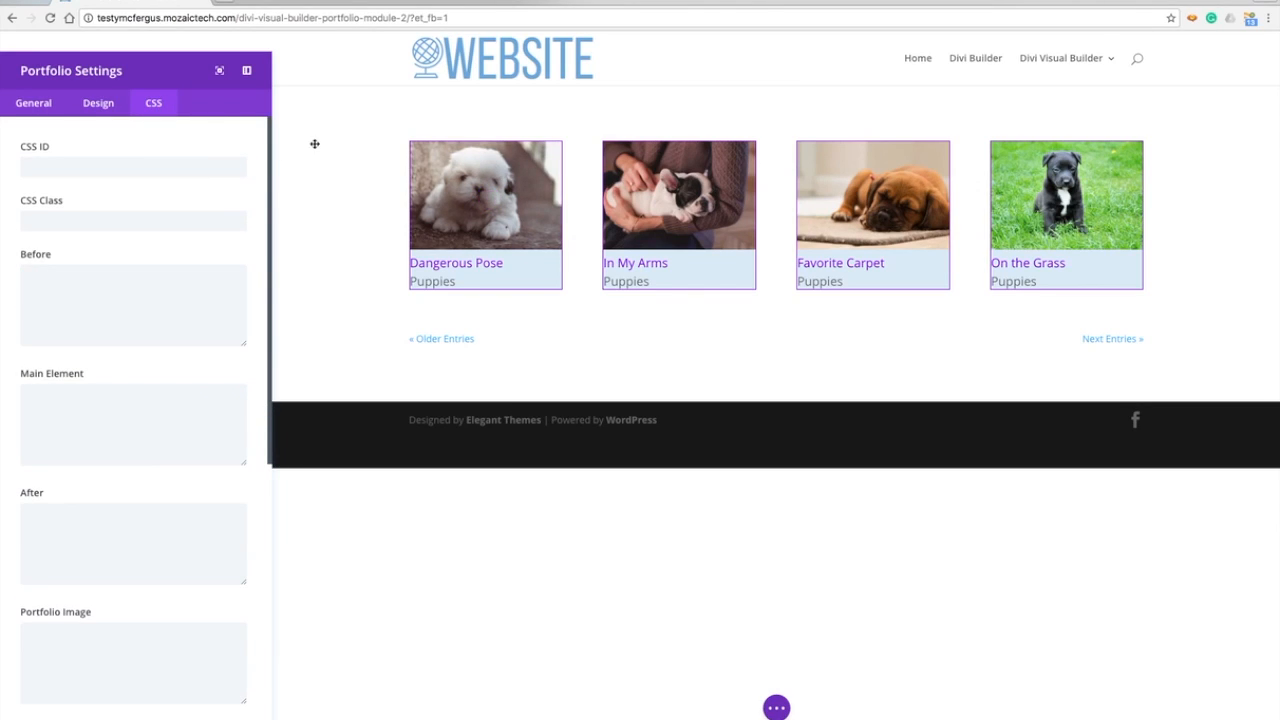
Enter padding:1em; in the Portfolio Title and Portfolio Post Meta CSS boxes.
{"action": "scroll", "scroll_direction": "down", "scroll_amount": 3}
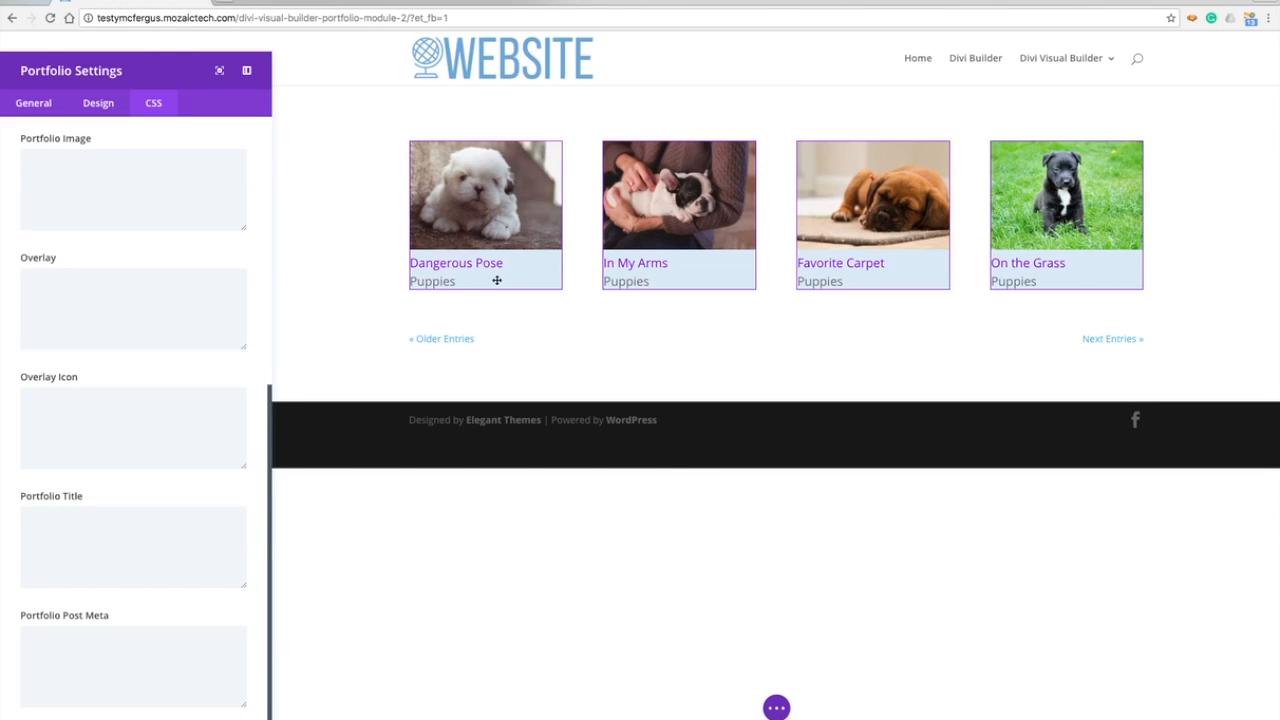
{"action": "mouse_move", "coordinate": [152, 518]}
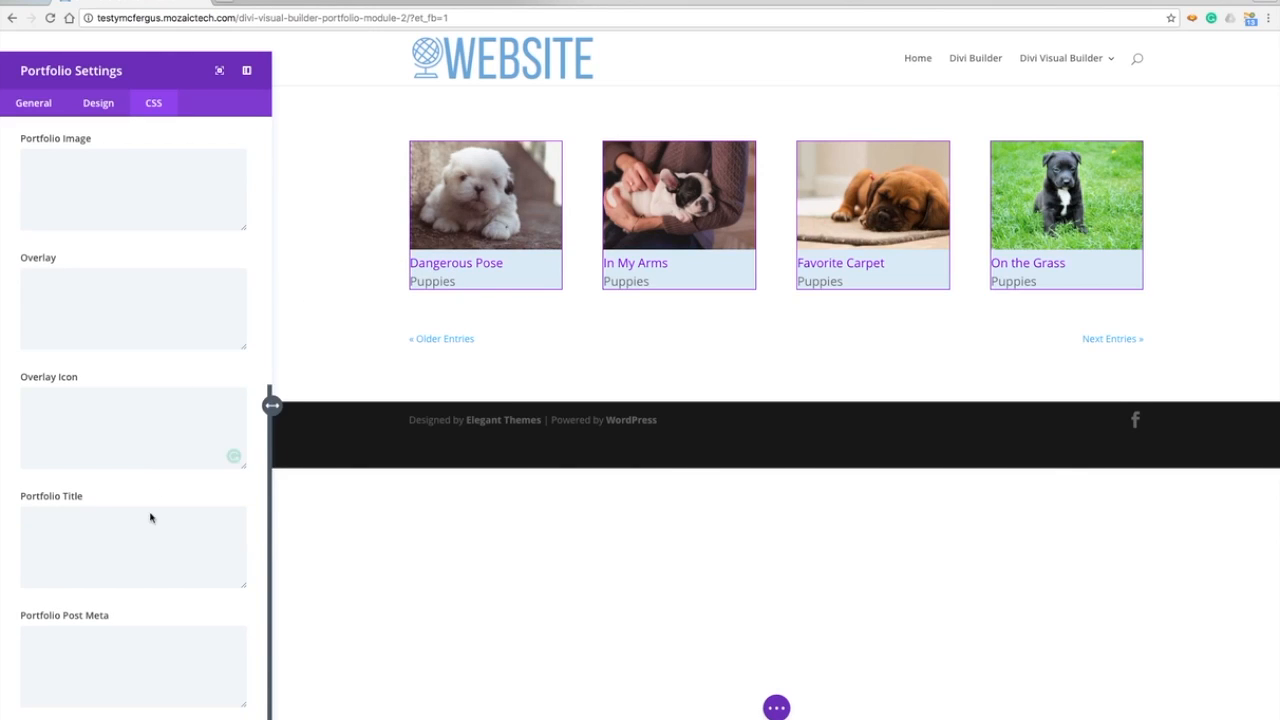
{"action": "type", "text": "1em"}
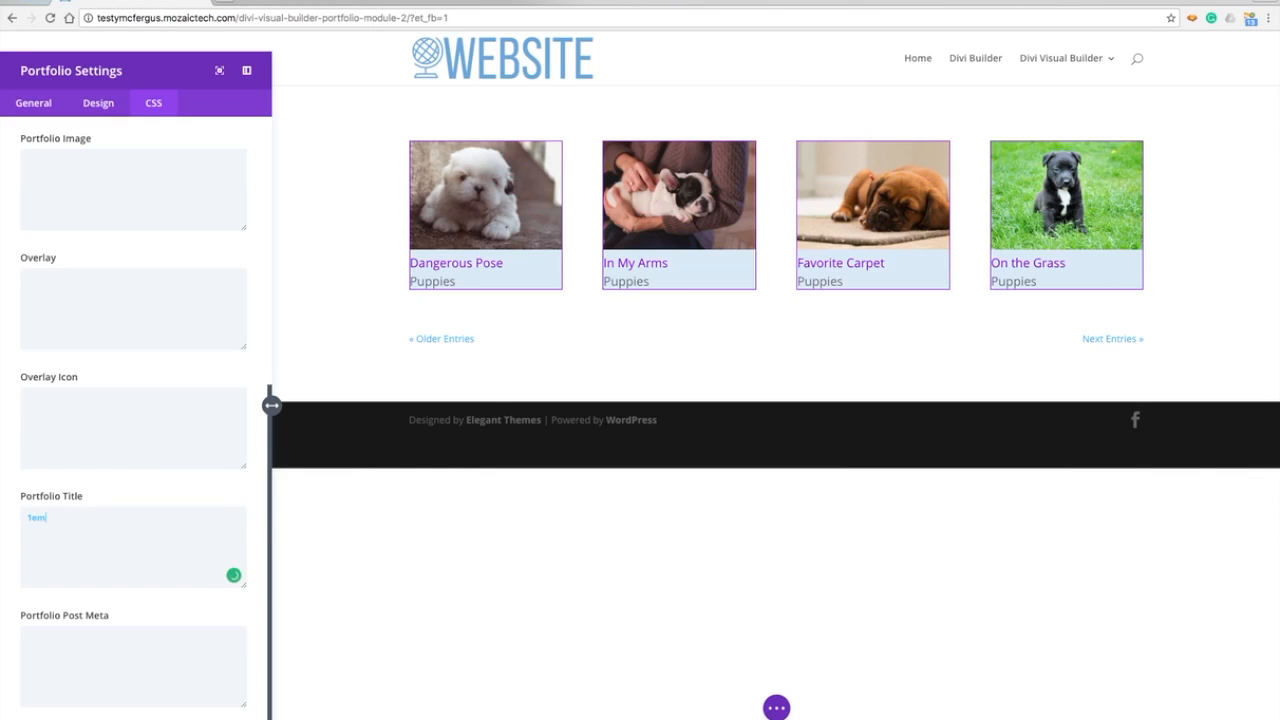
{"action": "type", "text": "padding:"}
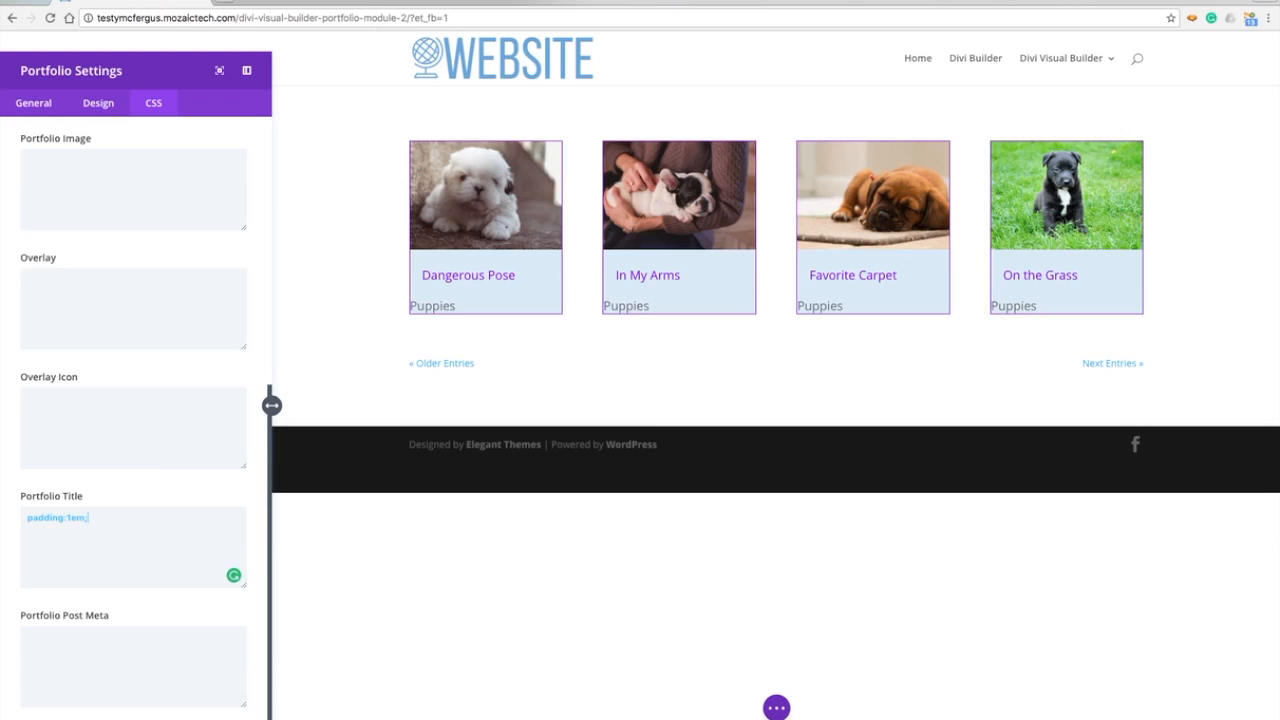
{"action": "left_click", "coordinate": [112, 664]}
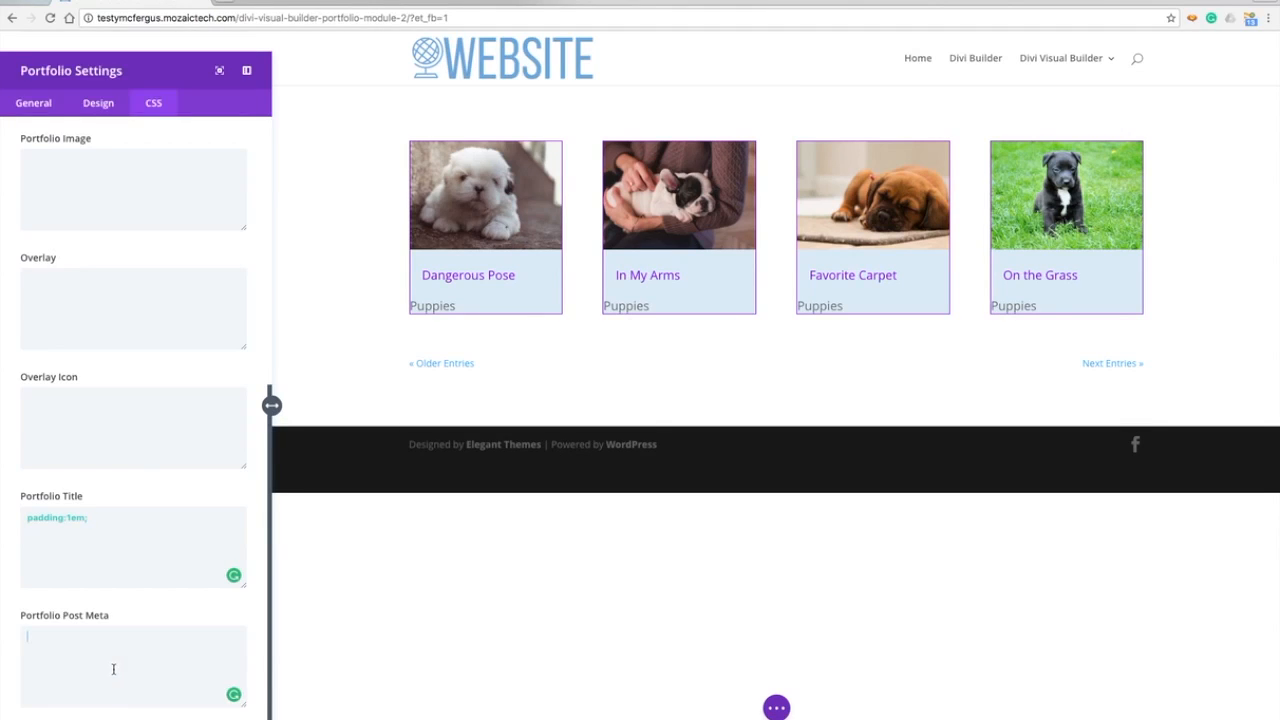
{"action": "type", "text": "padding:1em;"}
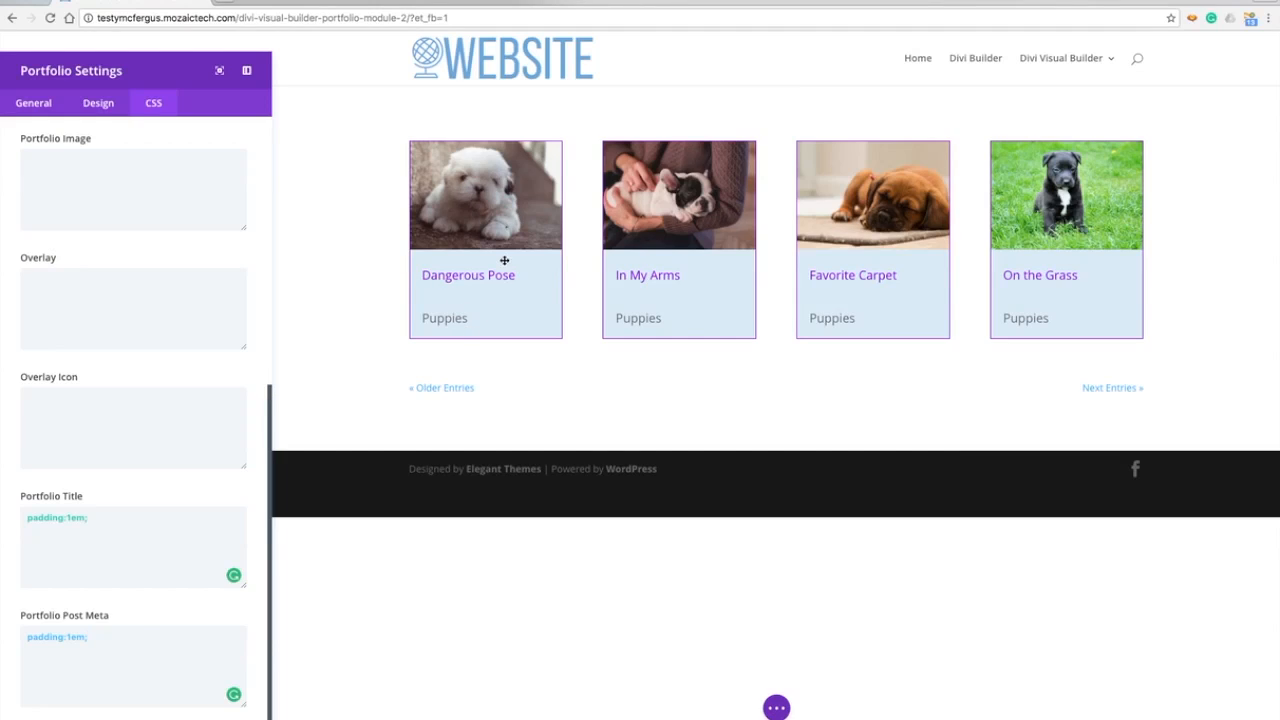
{"action": "mouse_move", "coordinate": [878, 198]}
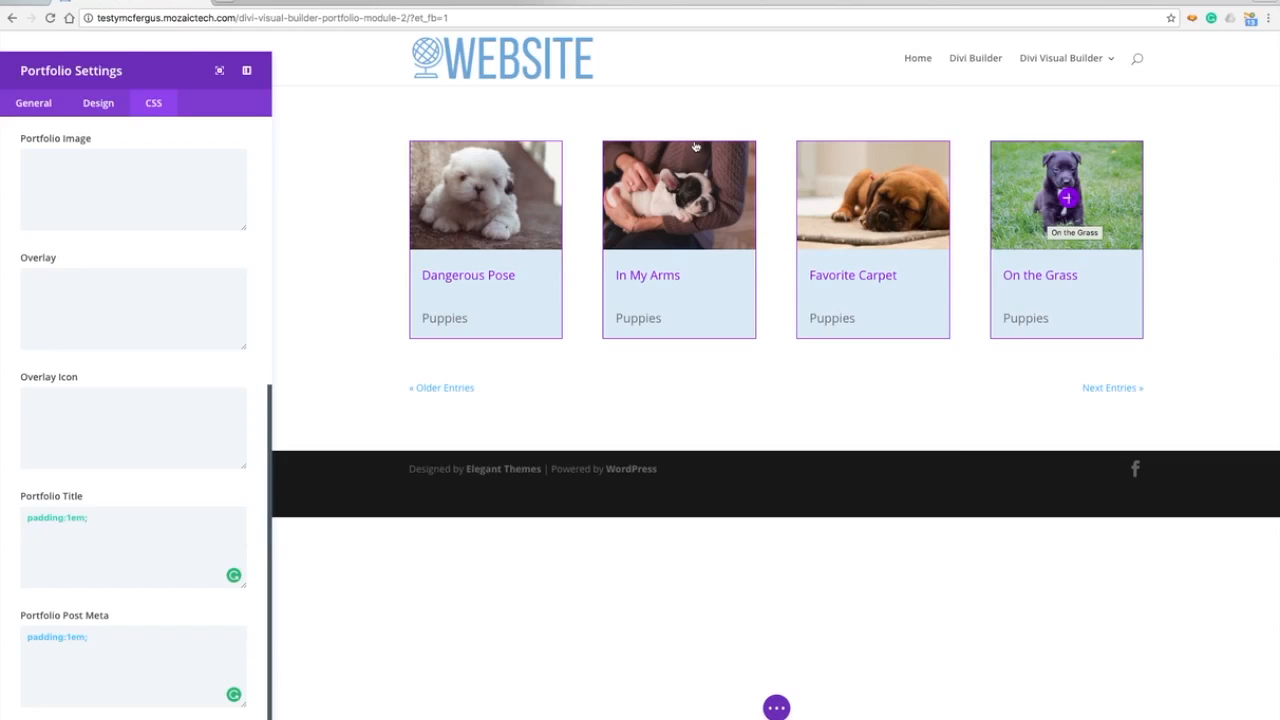
Return through Design to the General tab of Portfolio Settings.
{"action": "left_click", "coordinate": [98, 104]}
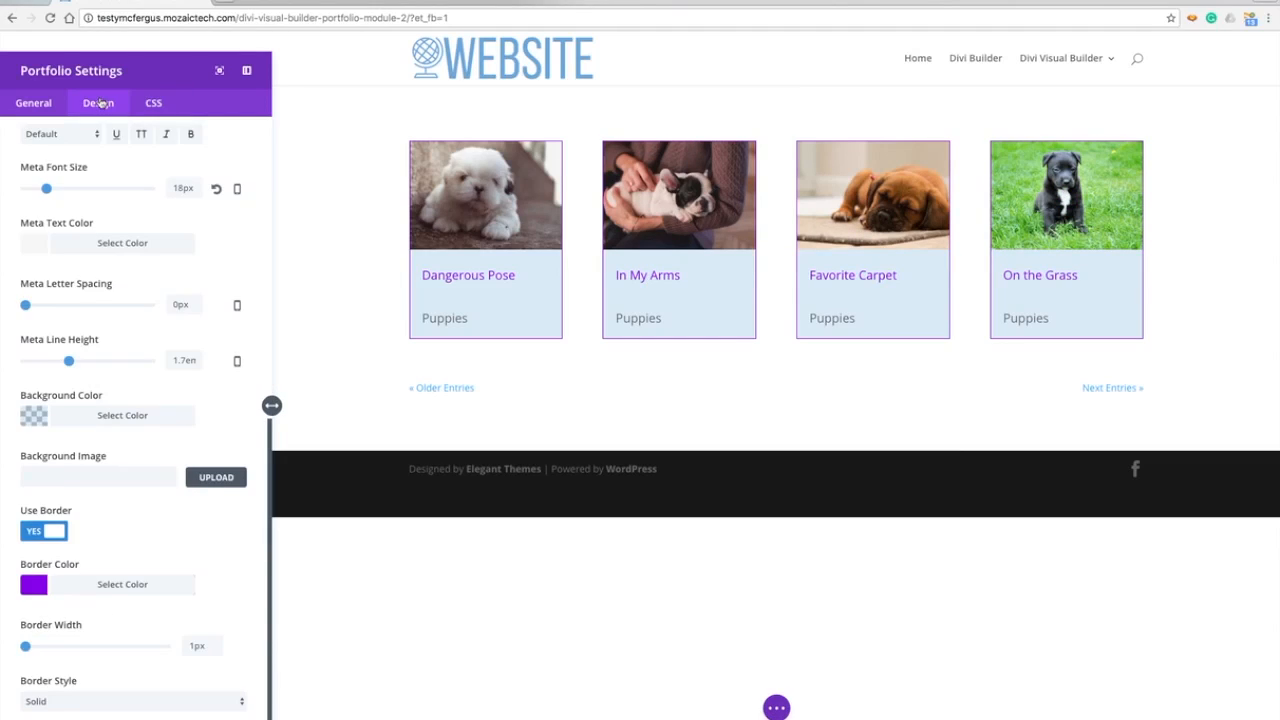
{"action": "left_click", "coordinate": [32, 104]}
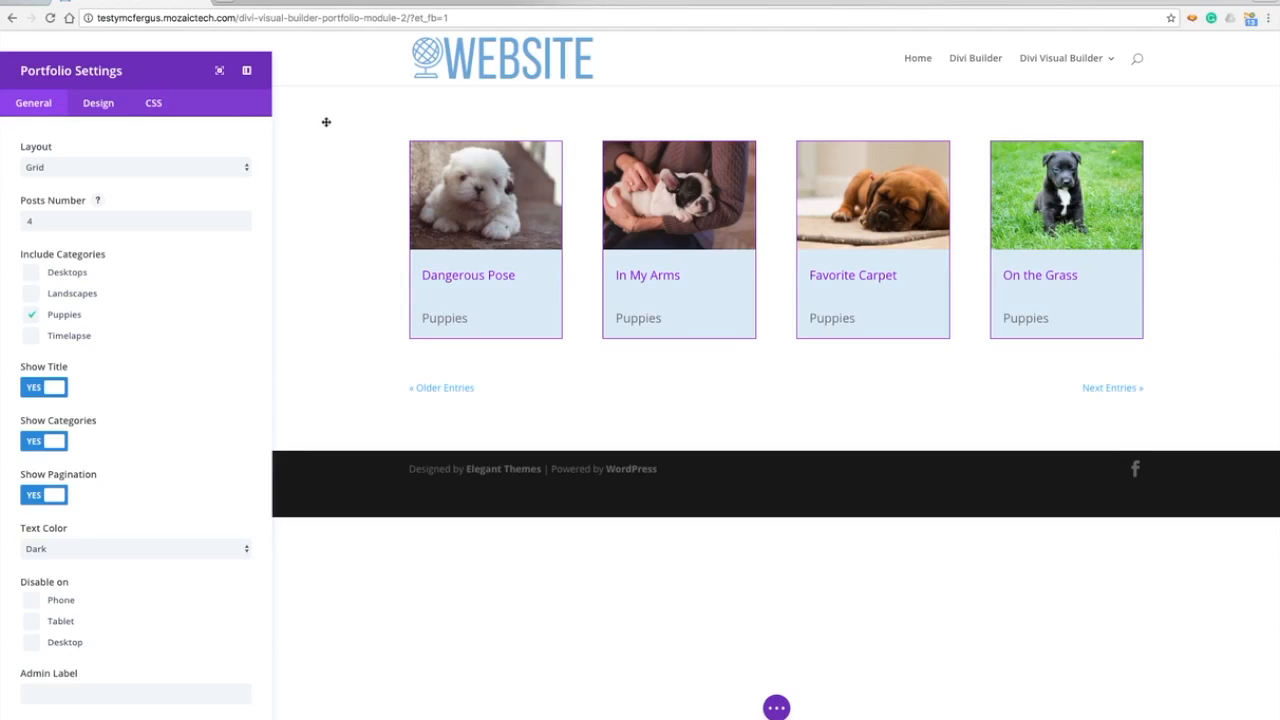